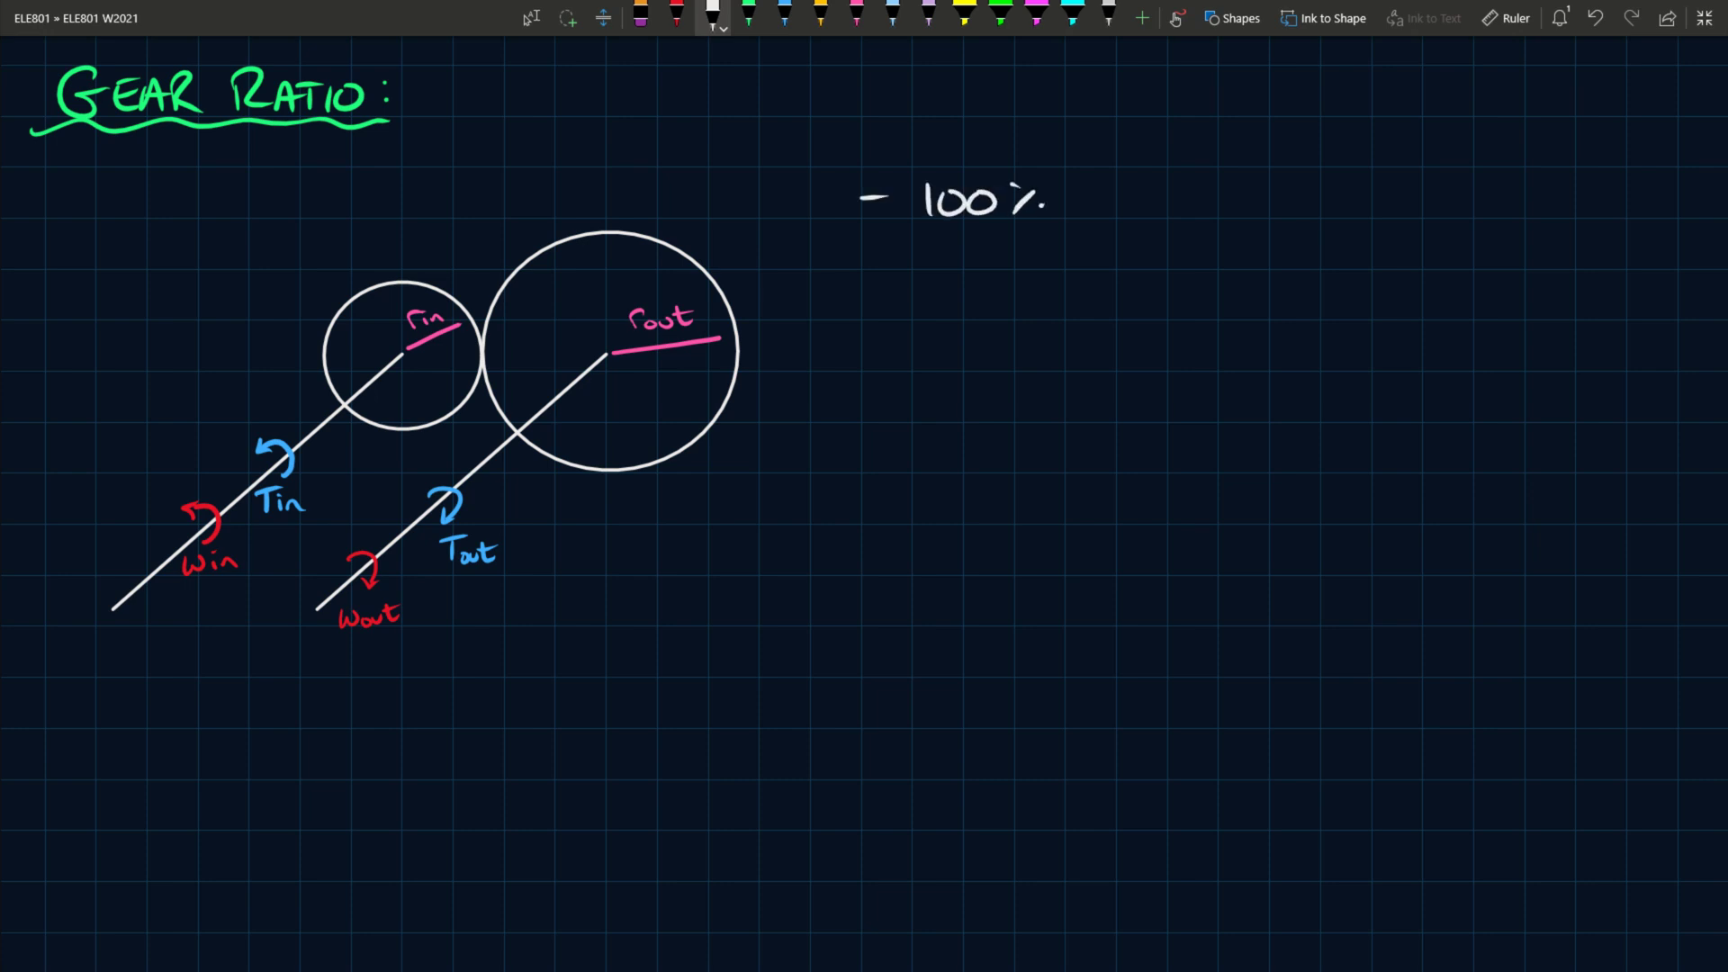
- Handwrite the assumptions list: 100% efficiency, perfectly rigid, no space between teeth
type("effi")
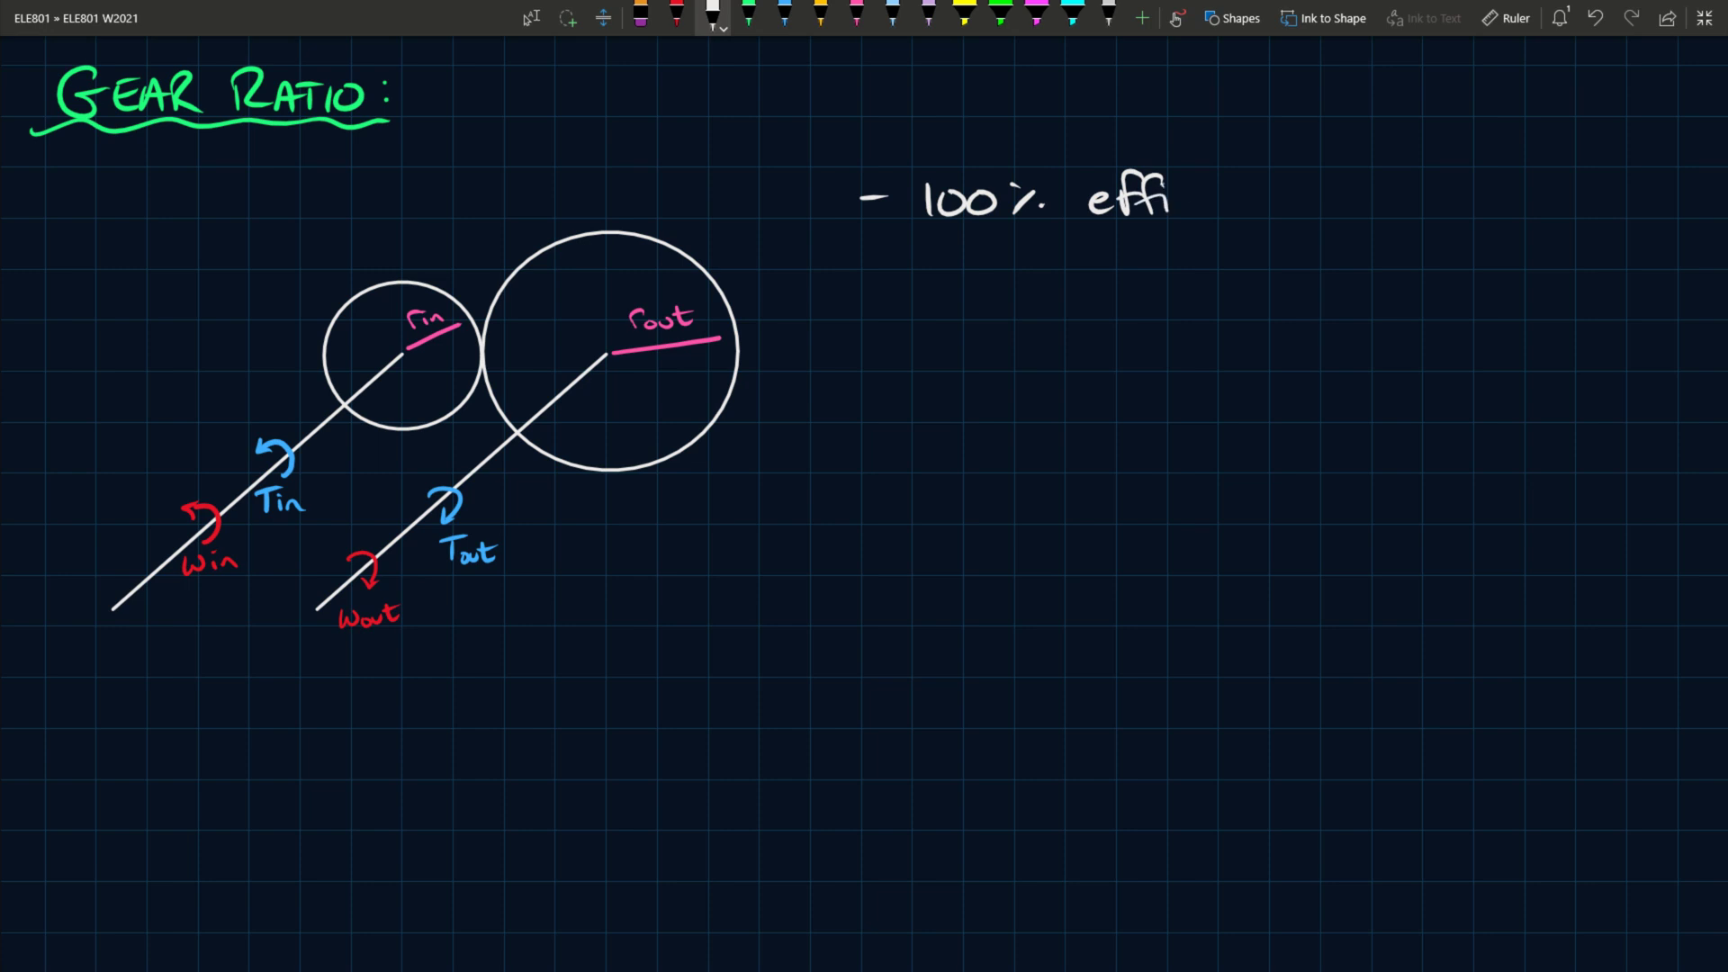
type("ciency")
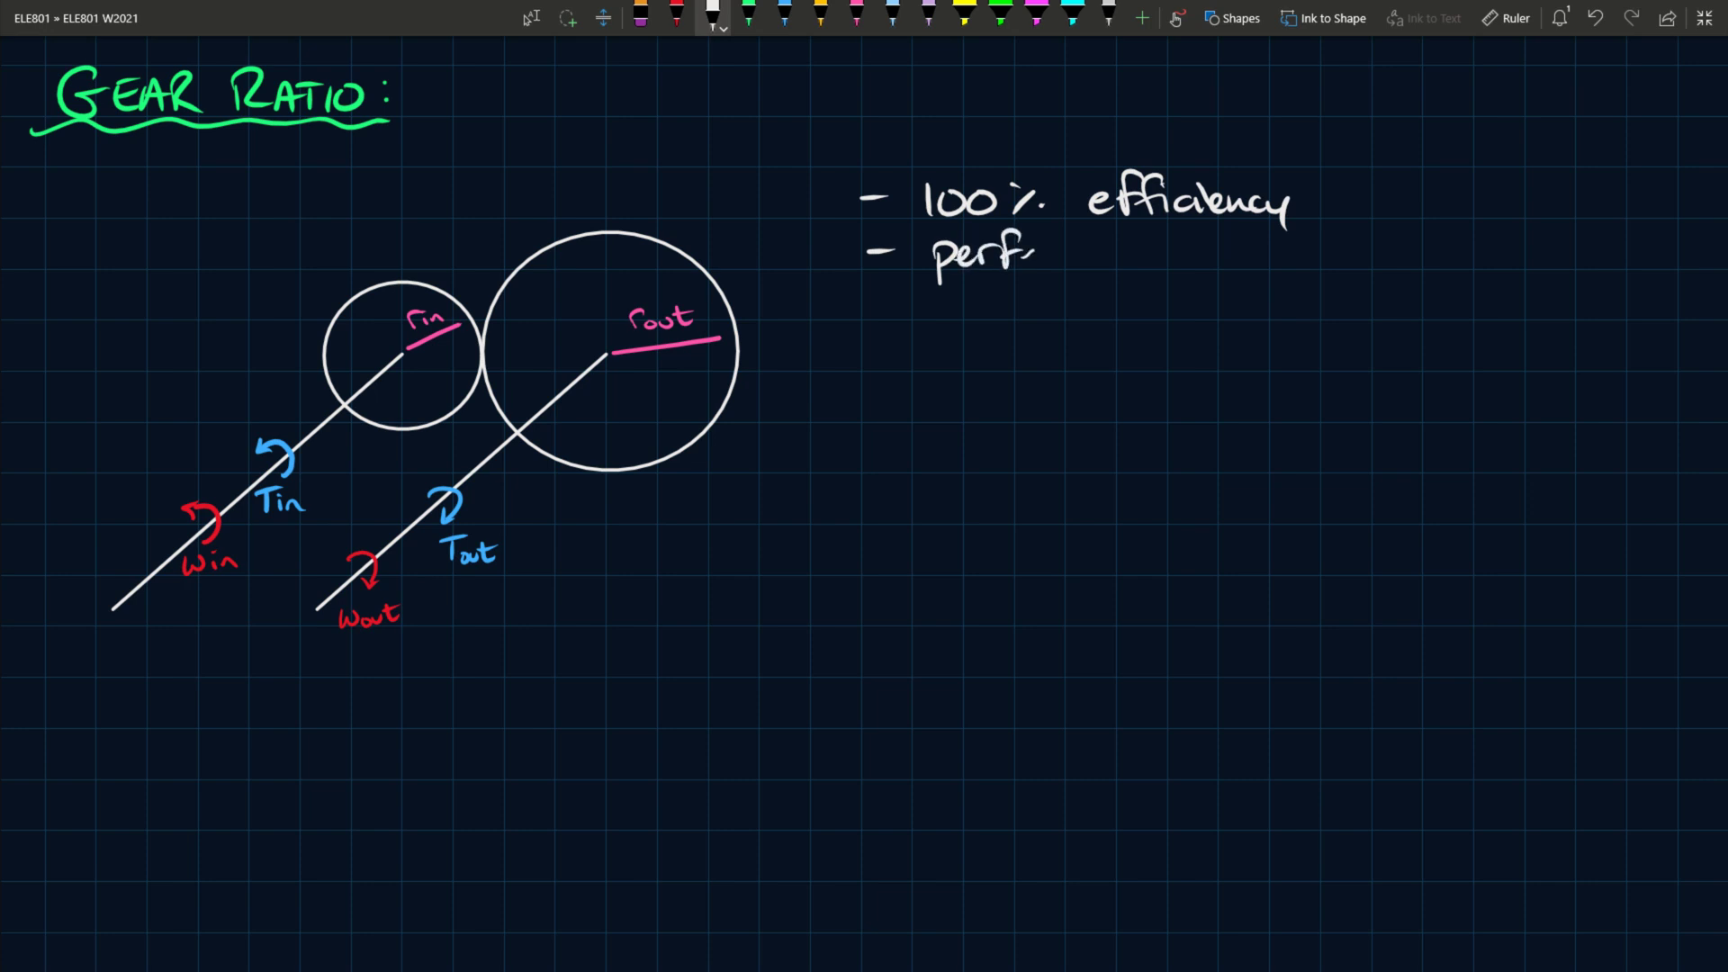
type("perfectly rigid")
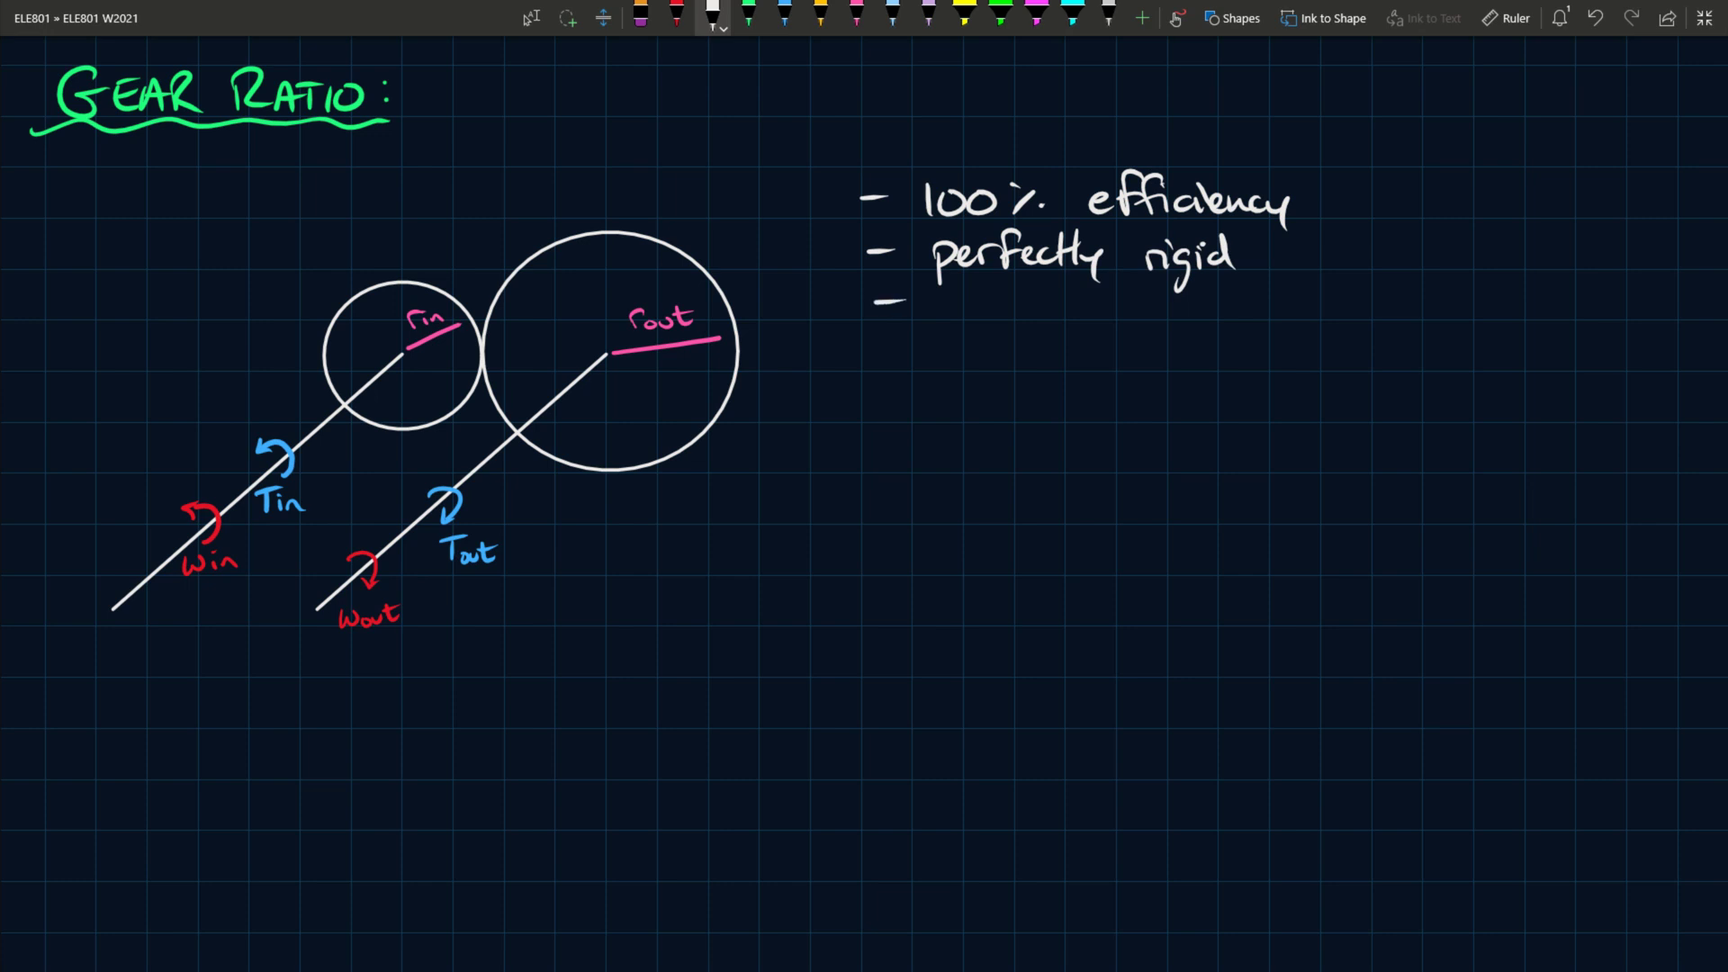
type("no space")
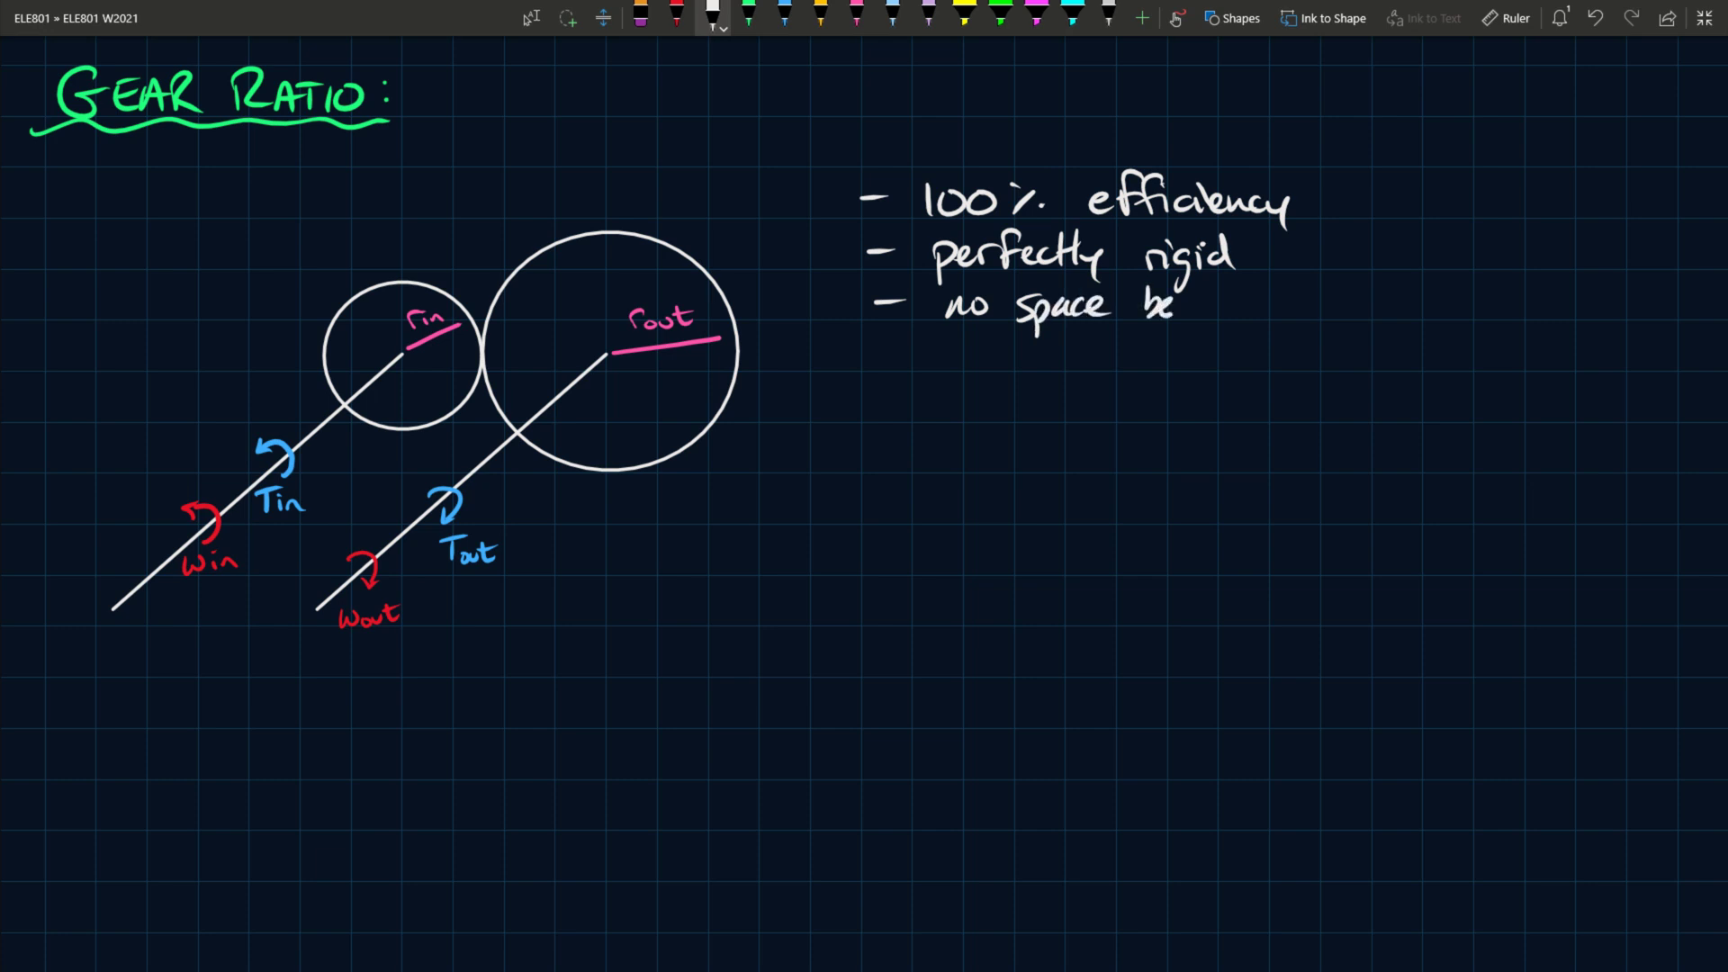
type("between t")
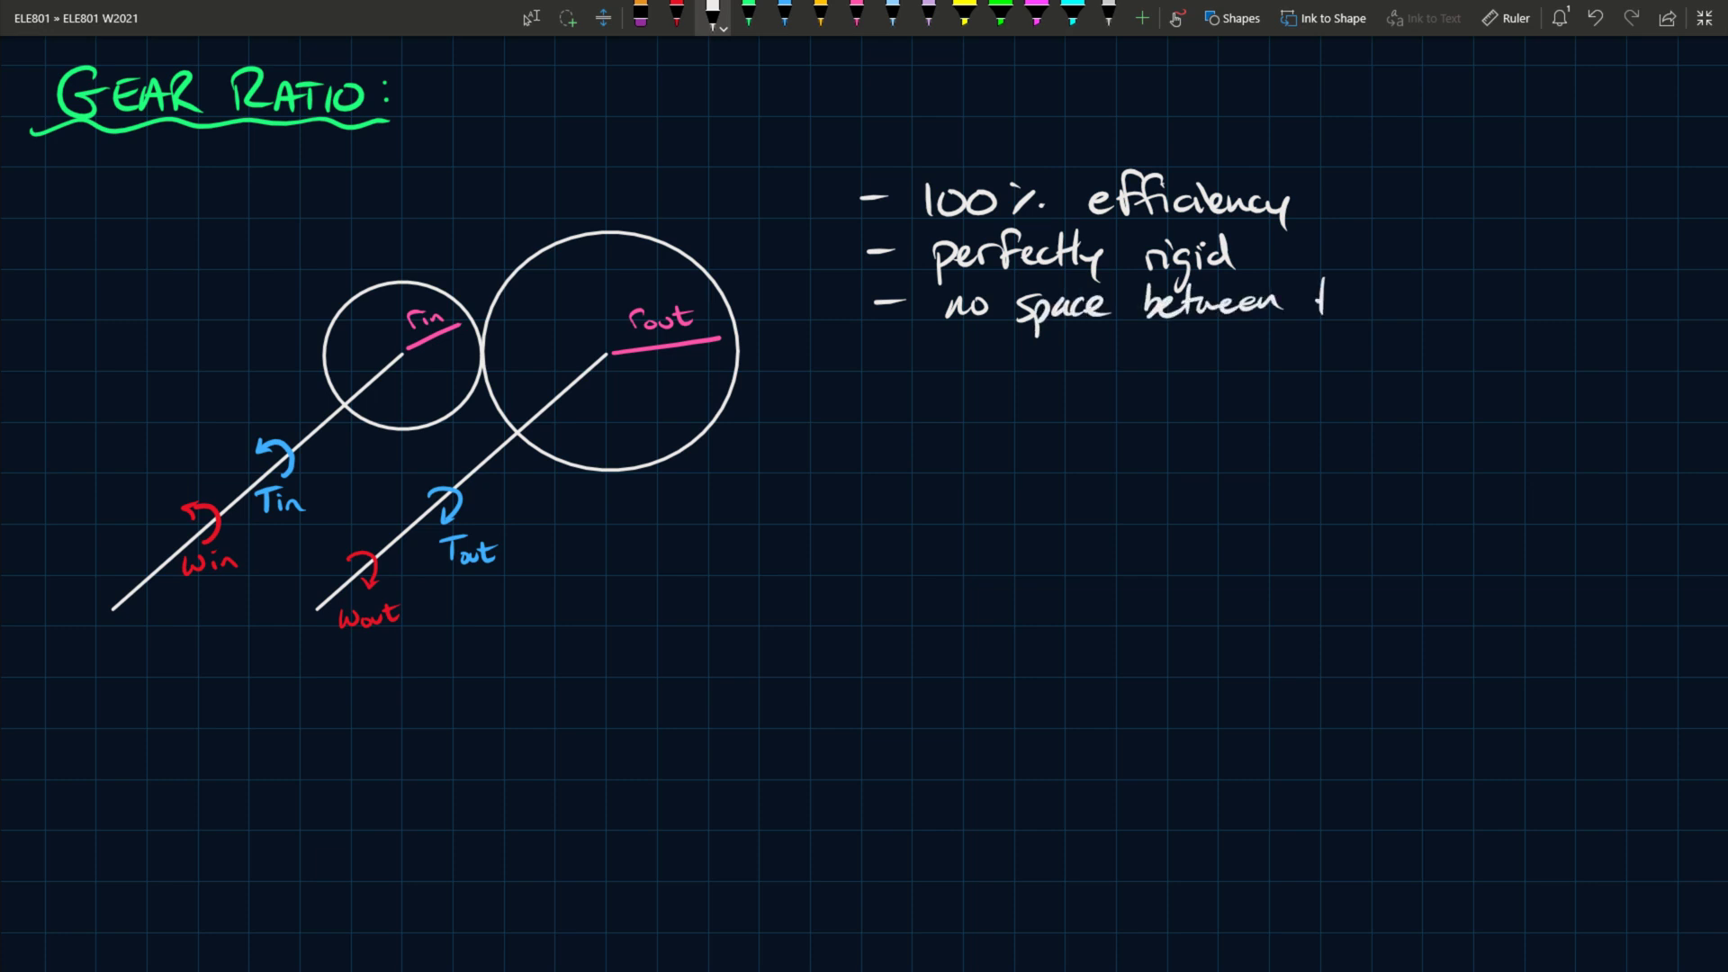
type("teeth")
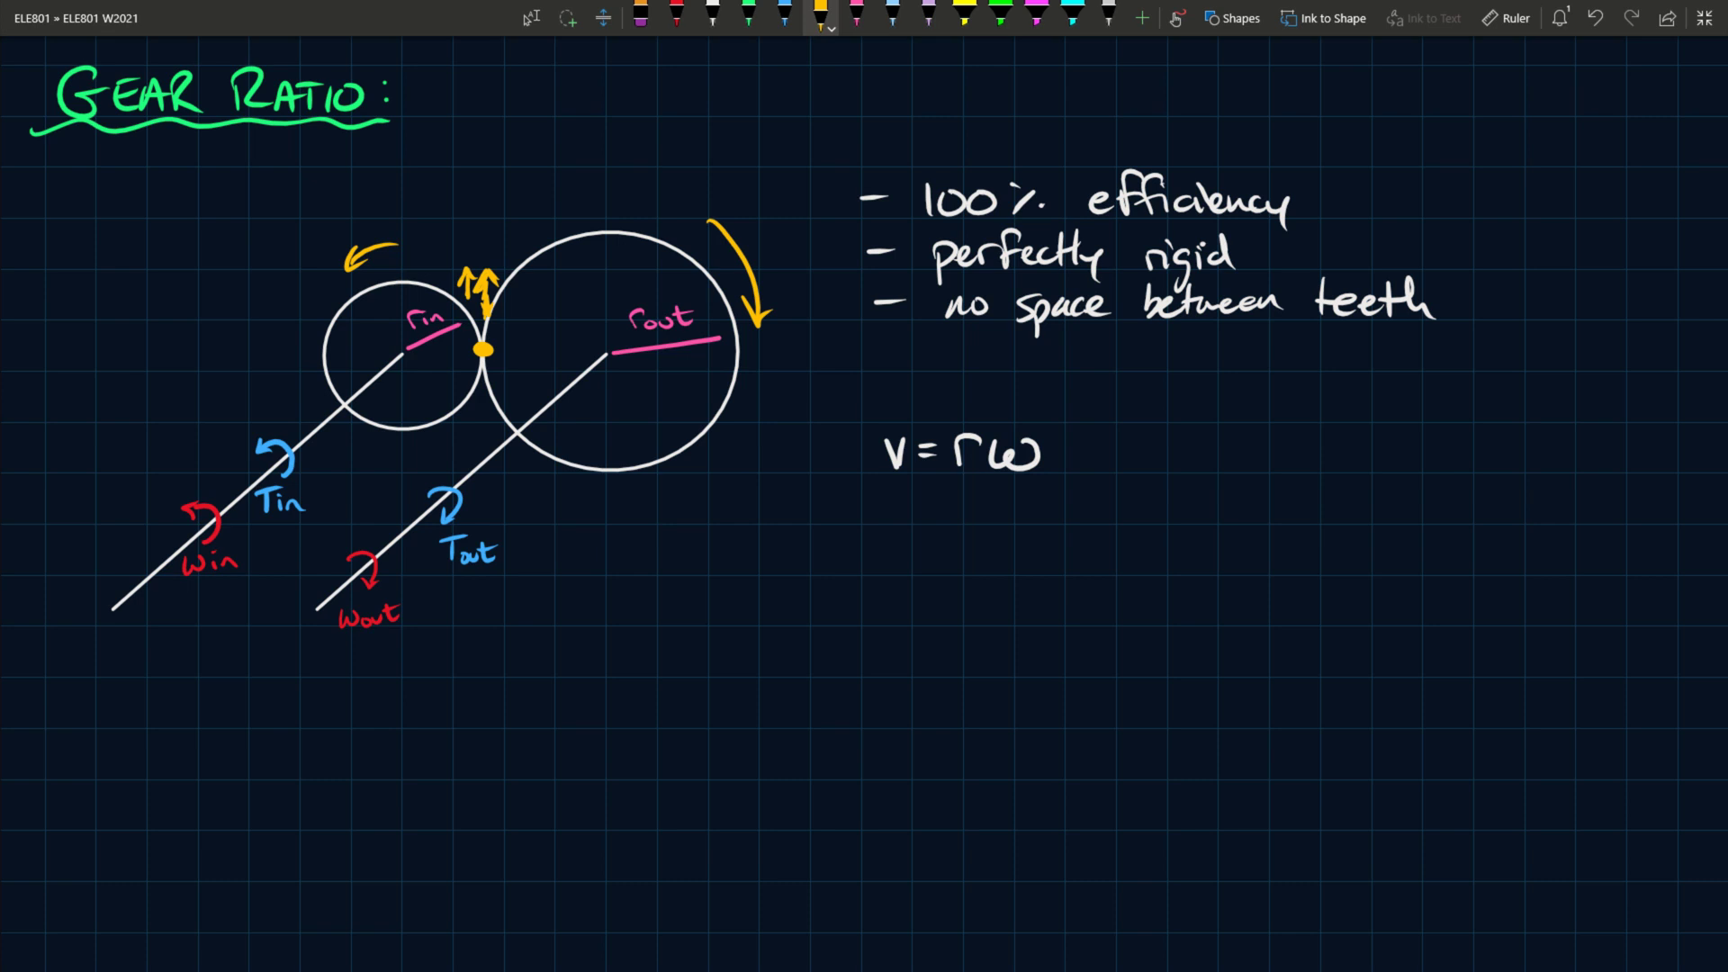
- Switch back to the white pen to write v = rω after the orange rotation arrows
left_click(711, 16)
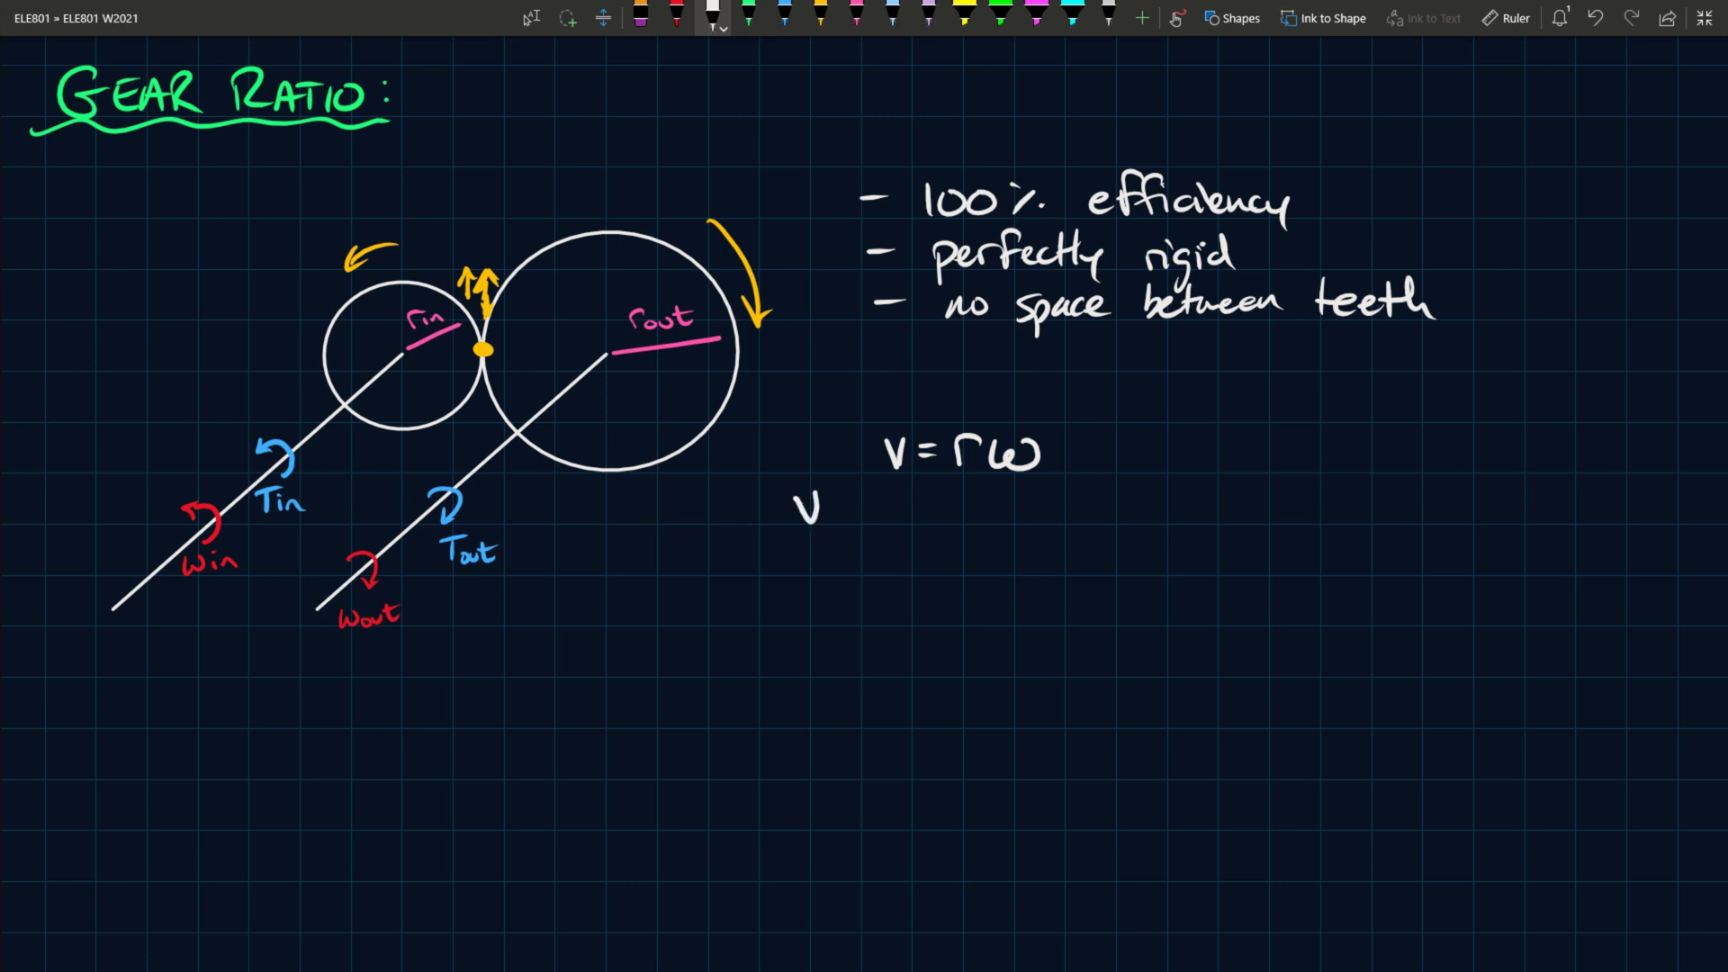
- Handwrite Vin = Vout, rin·ωin = rout·ωout, then ωin/ωout = rout/rin ≜ GR
type("Vin = V")
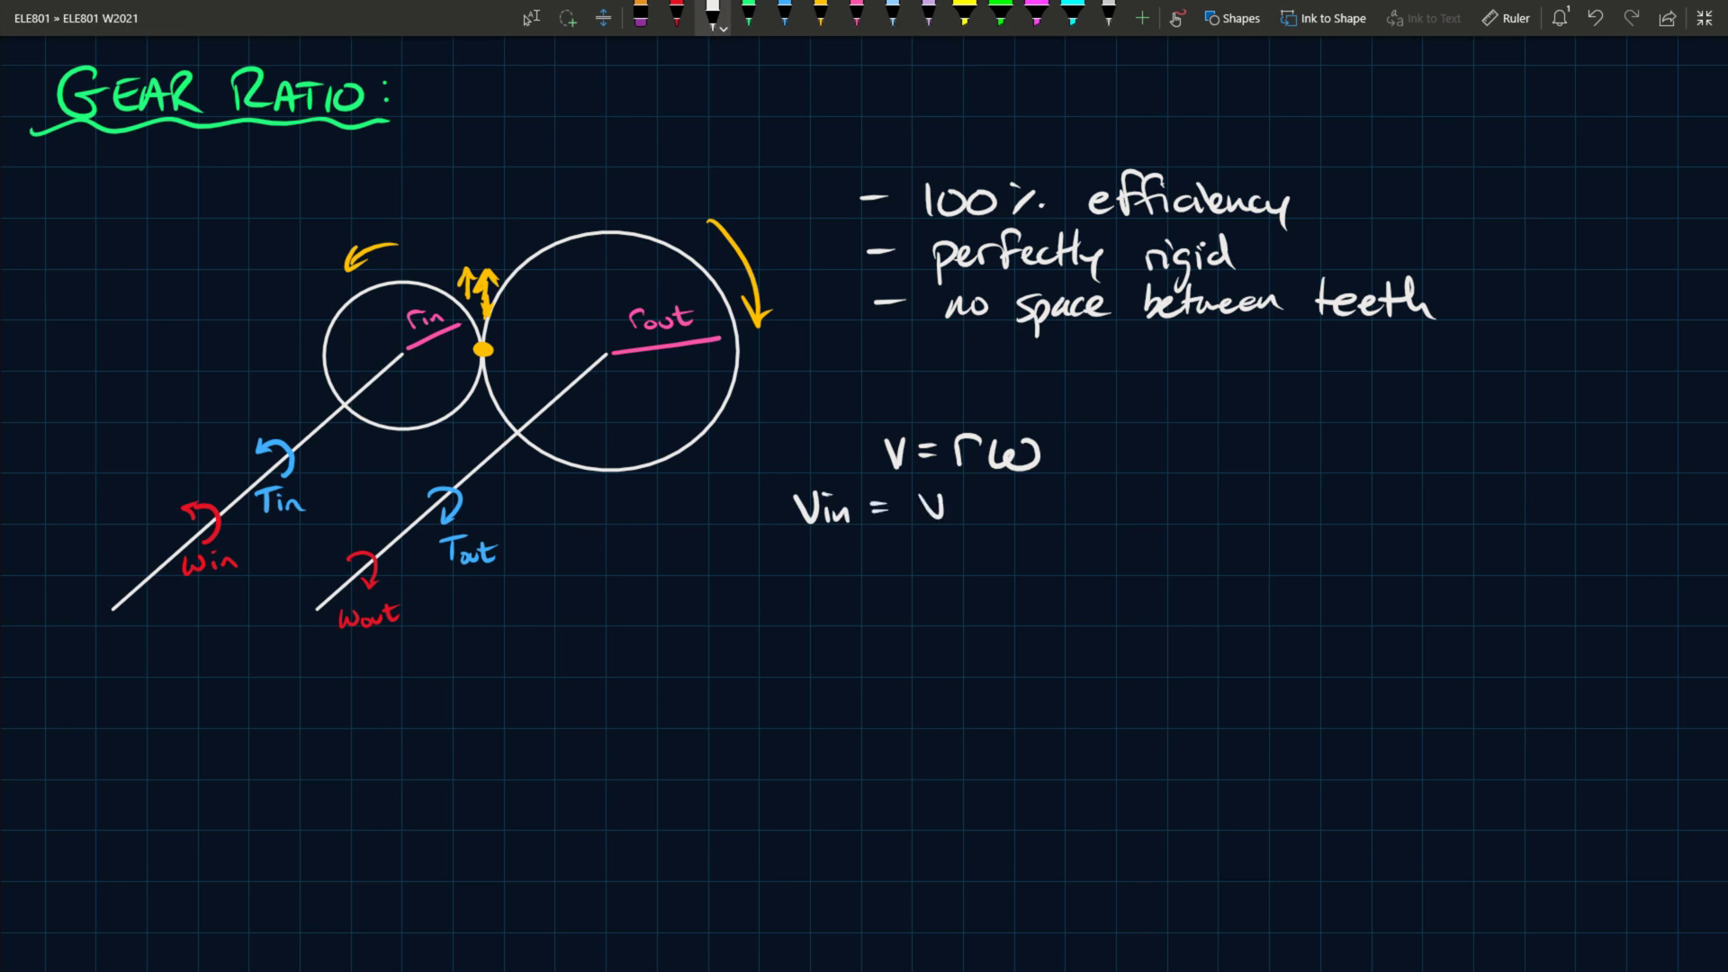
type("Vout")
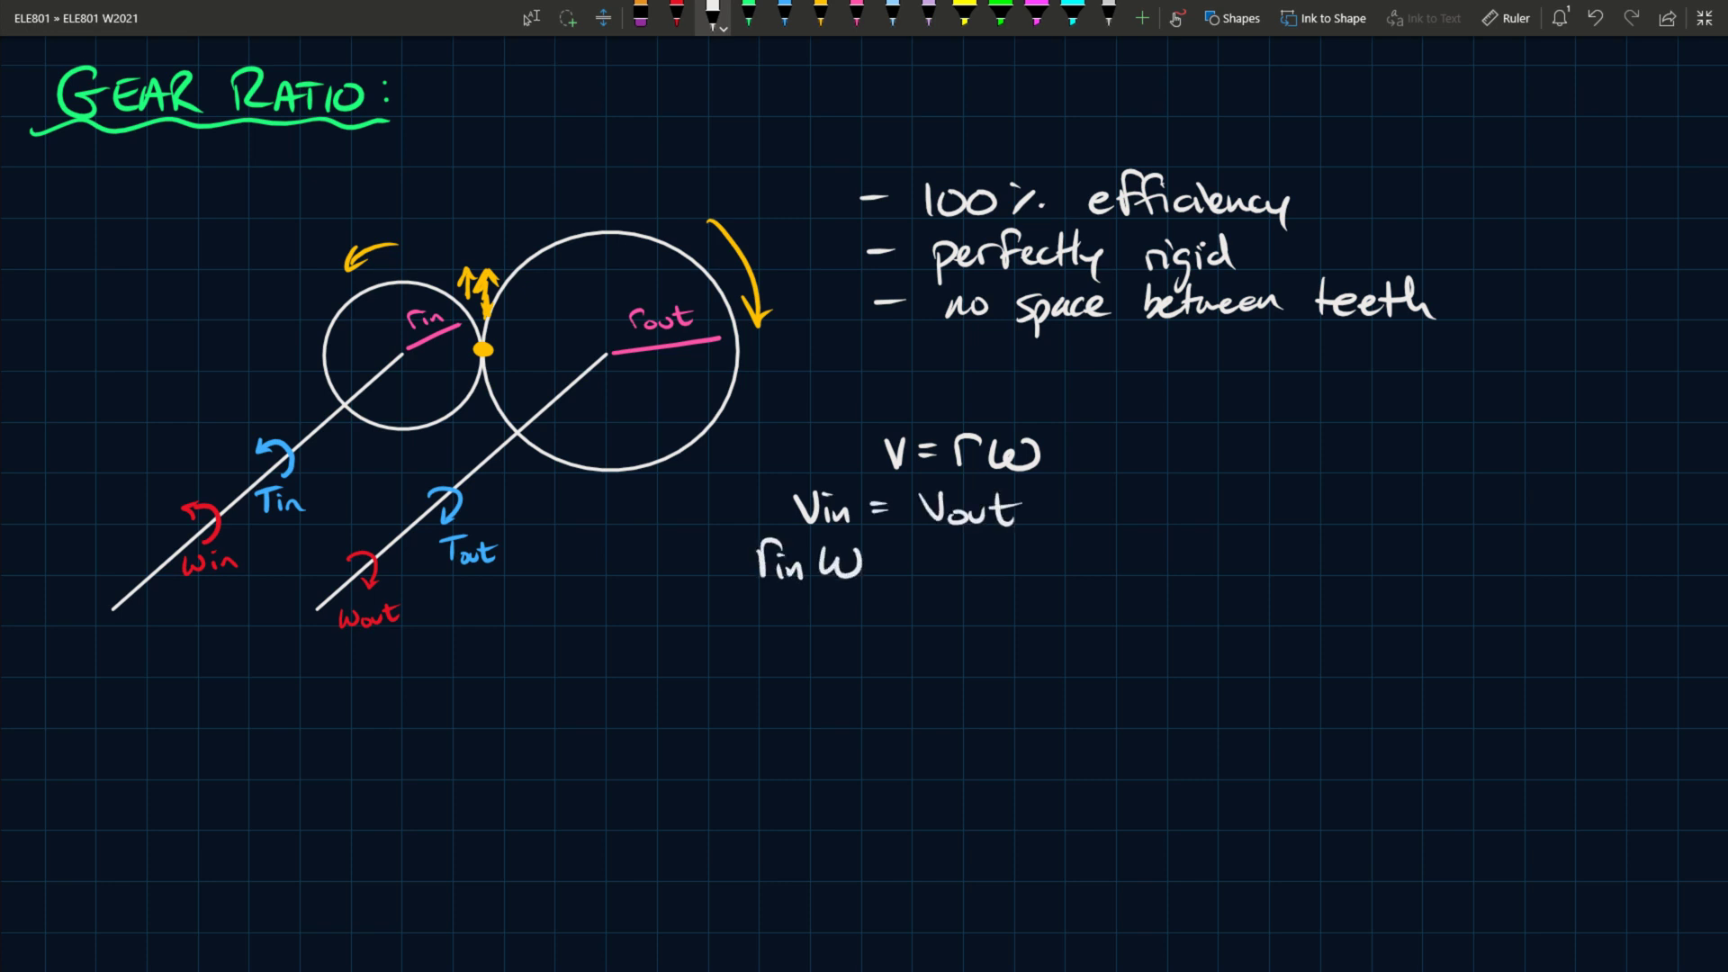
type("Win =")
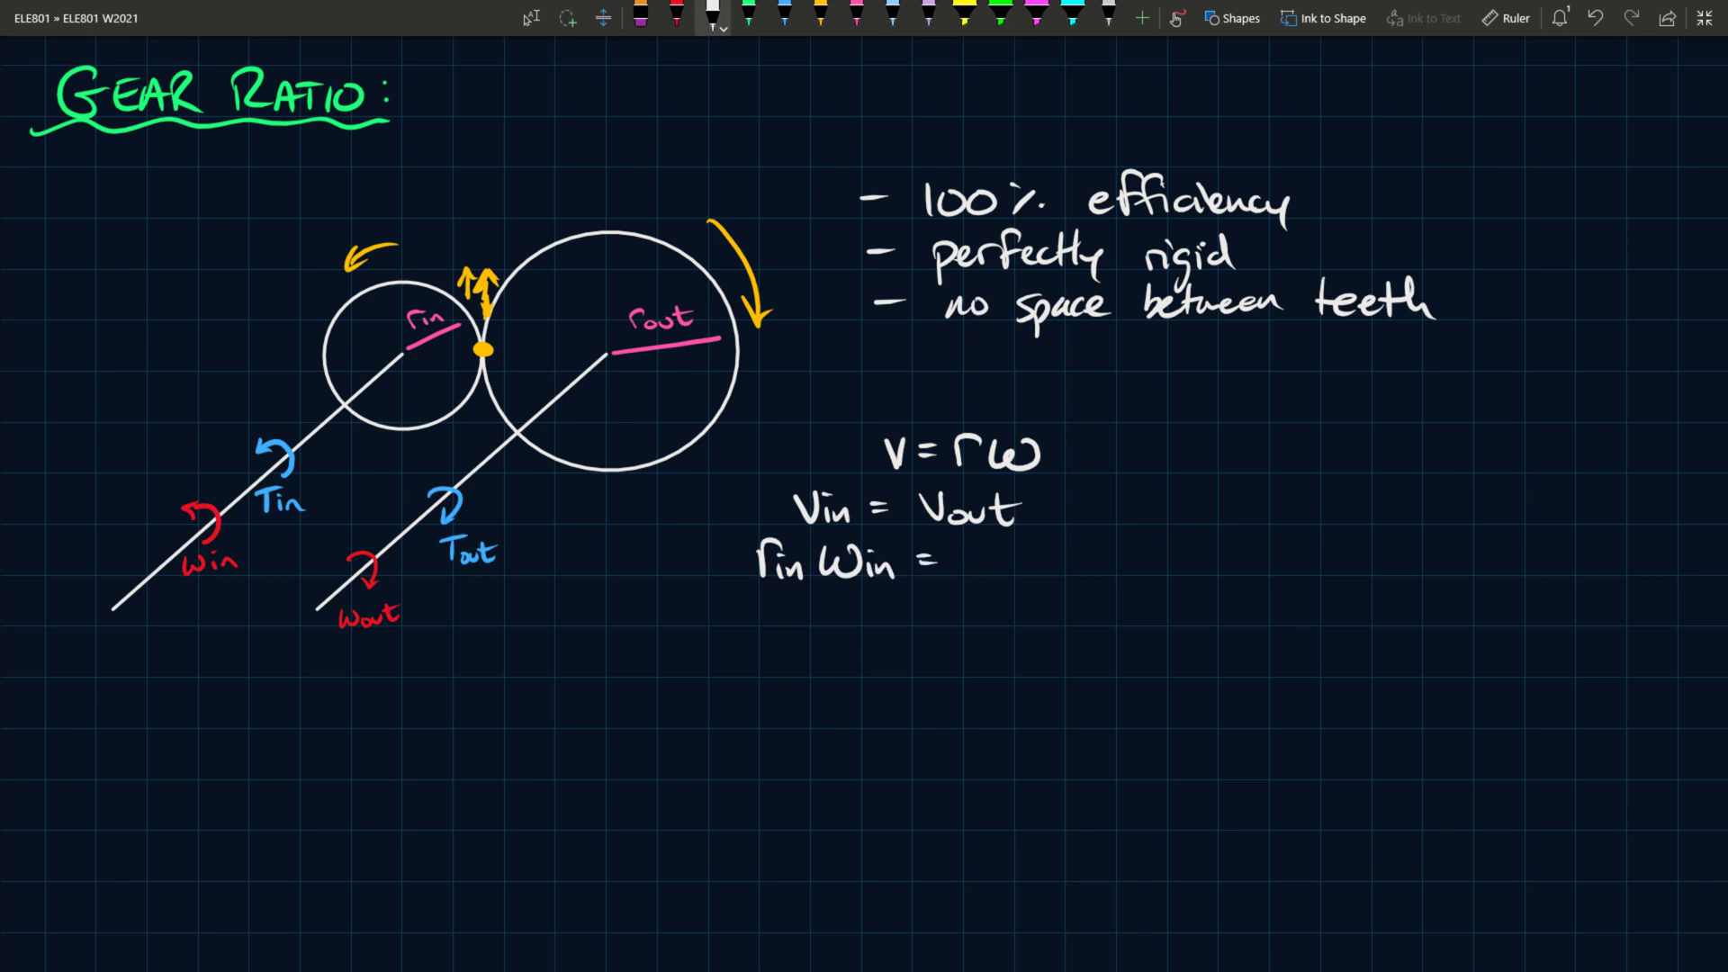
type("rout ·")
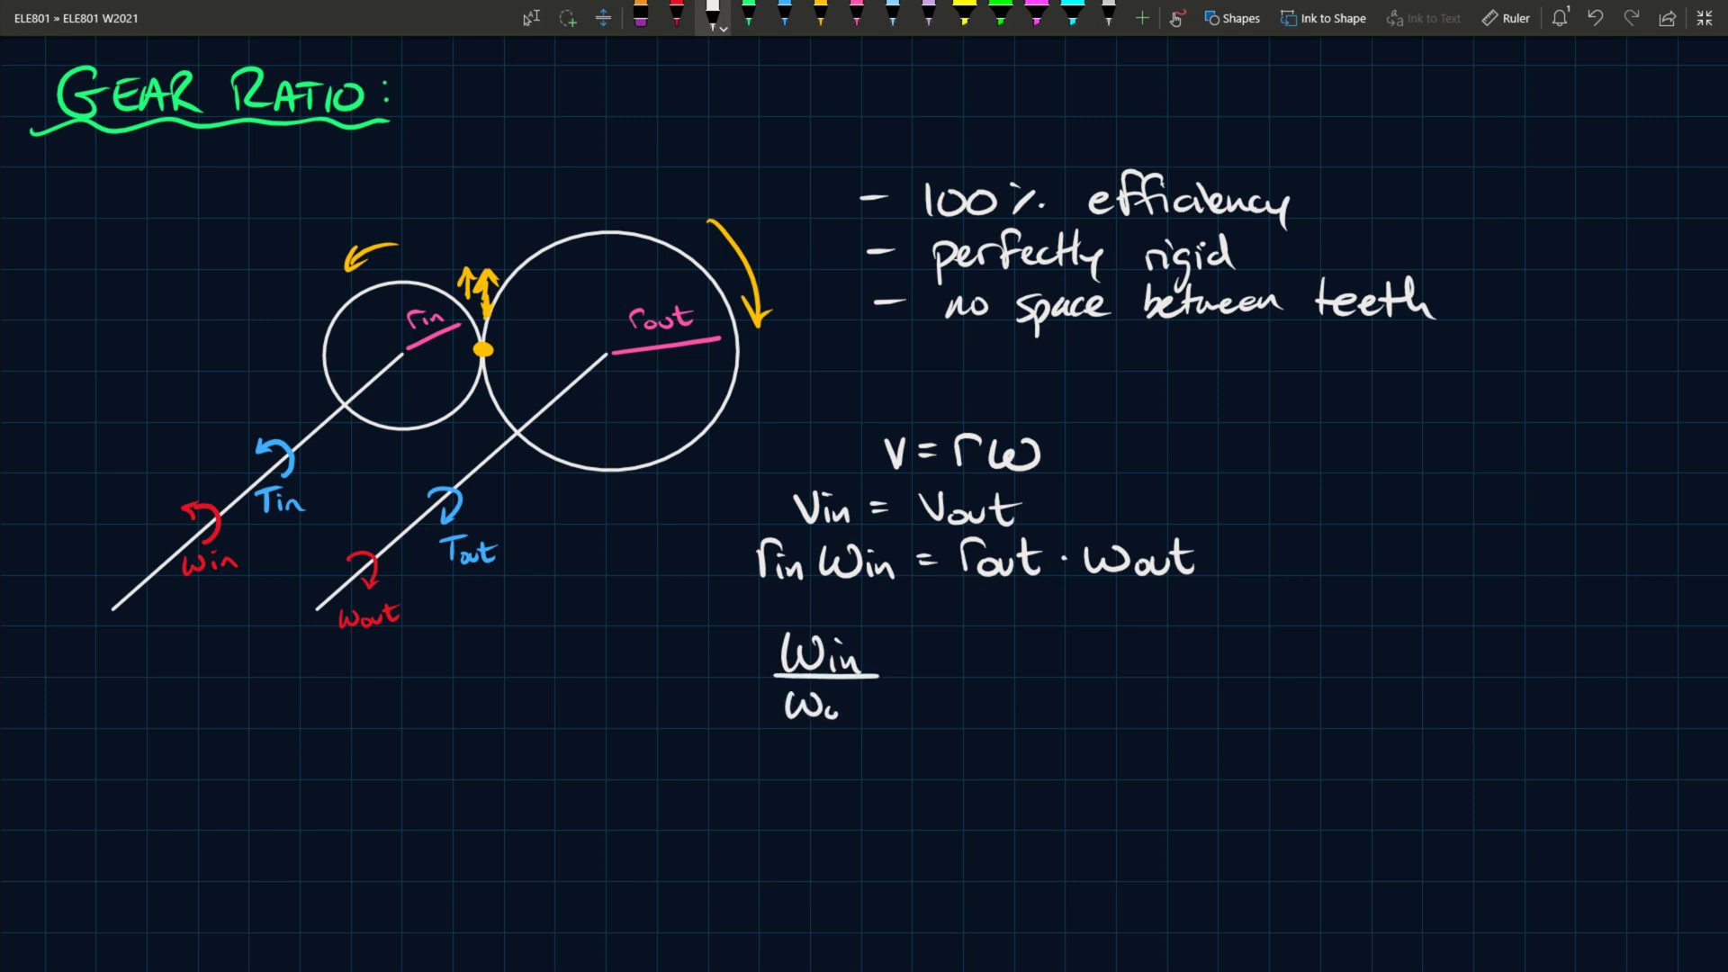
type("Wout =")
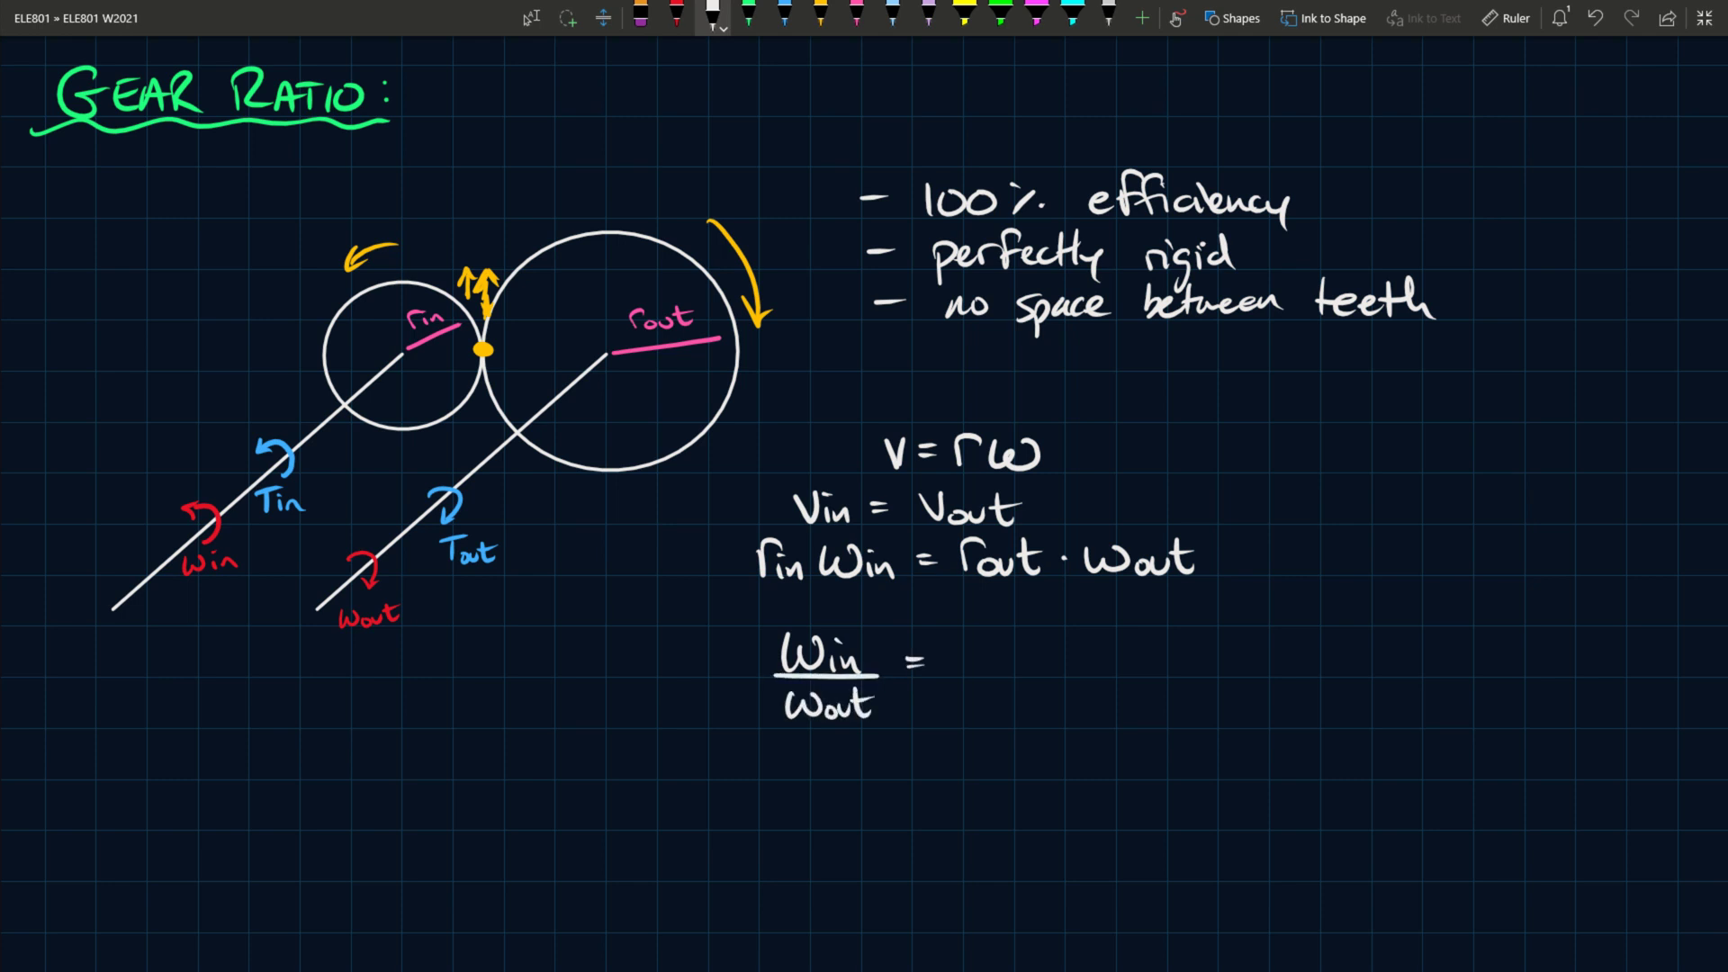
type("rout/rin ≙ 6")
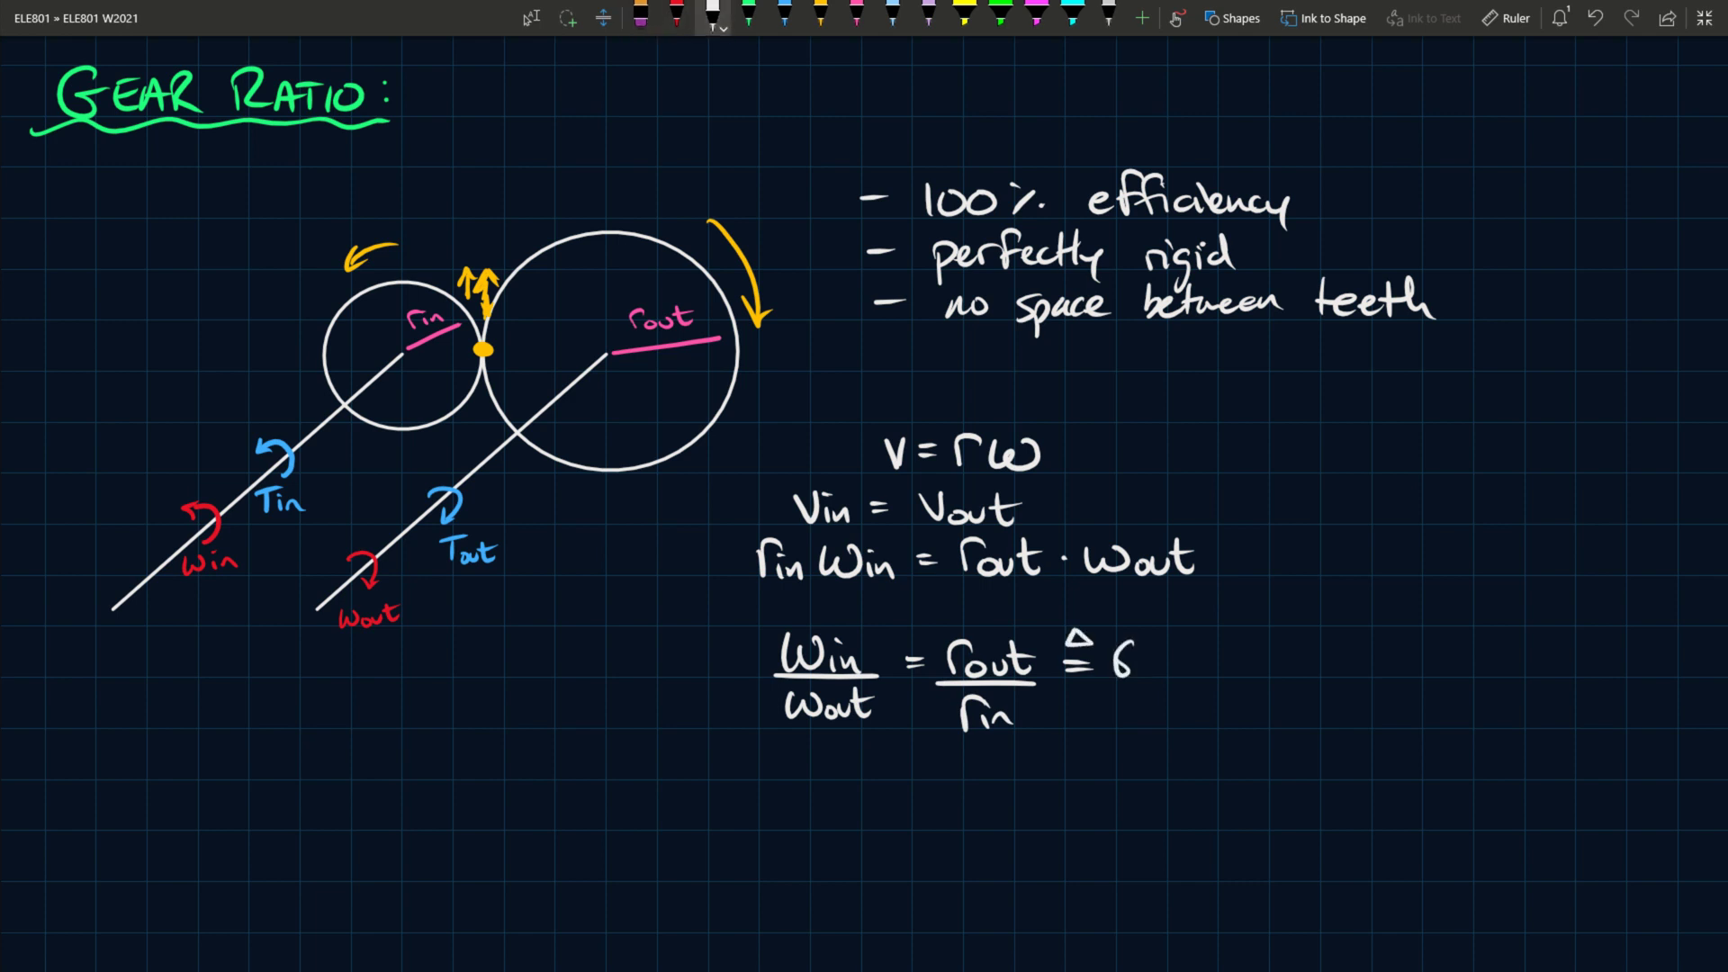
type("R")
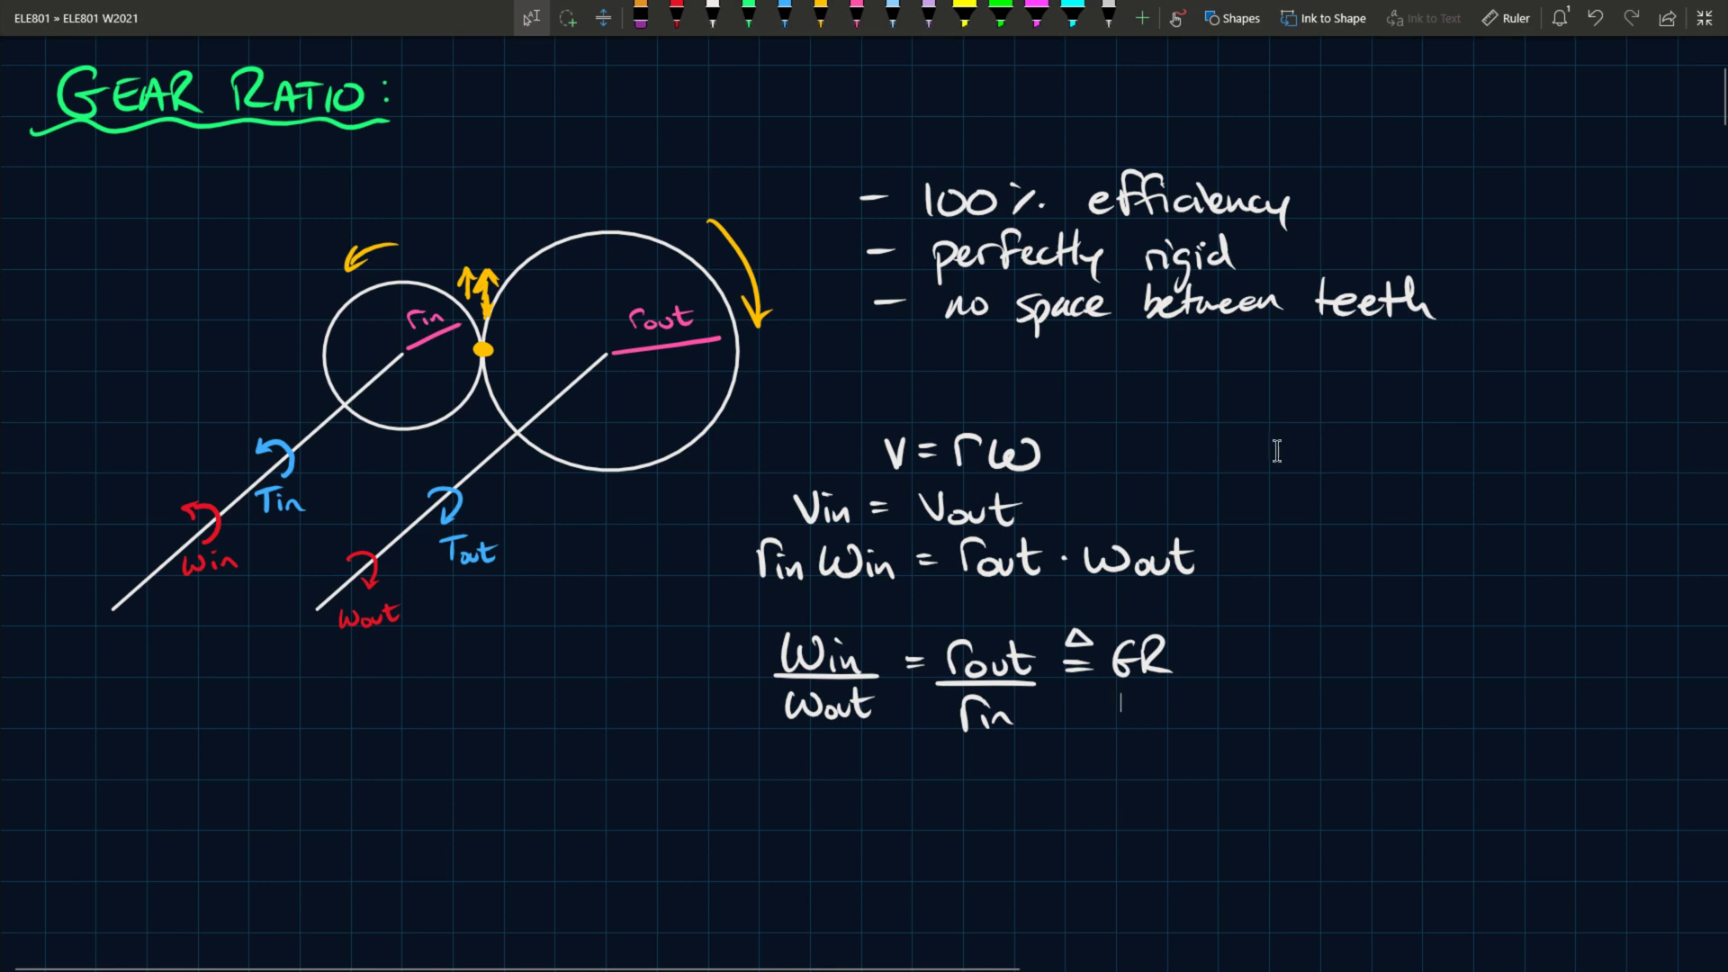
- Write Pout = Pin and Tout·ωout = Tin·ωin below the derivation, leading to the boxed GR formula
scroll("down", 3)
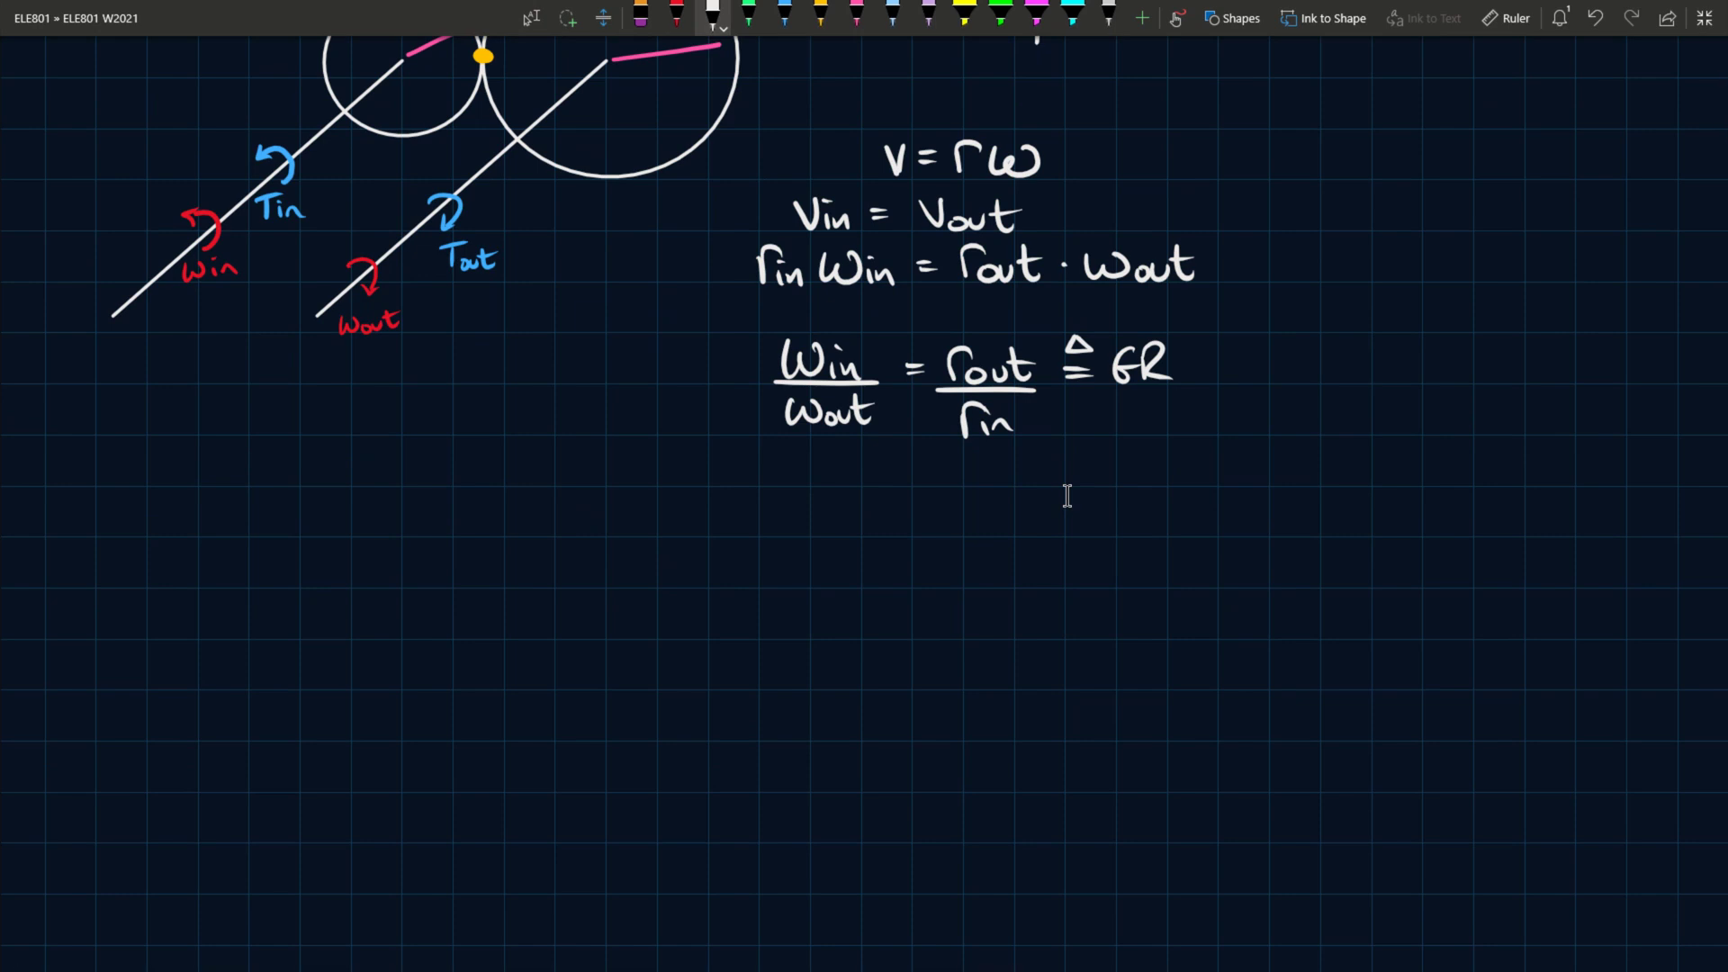
mouse_move(1073, 507)
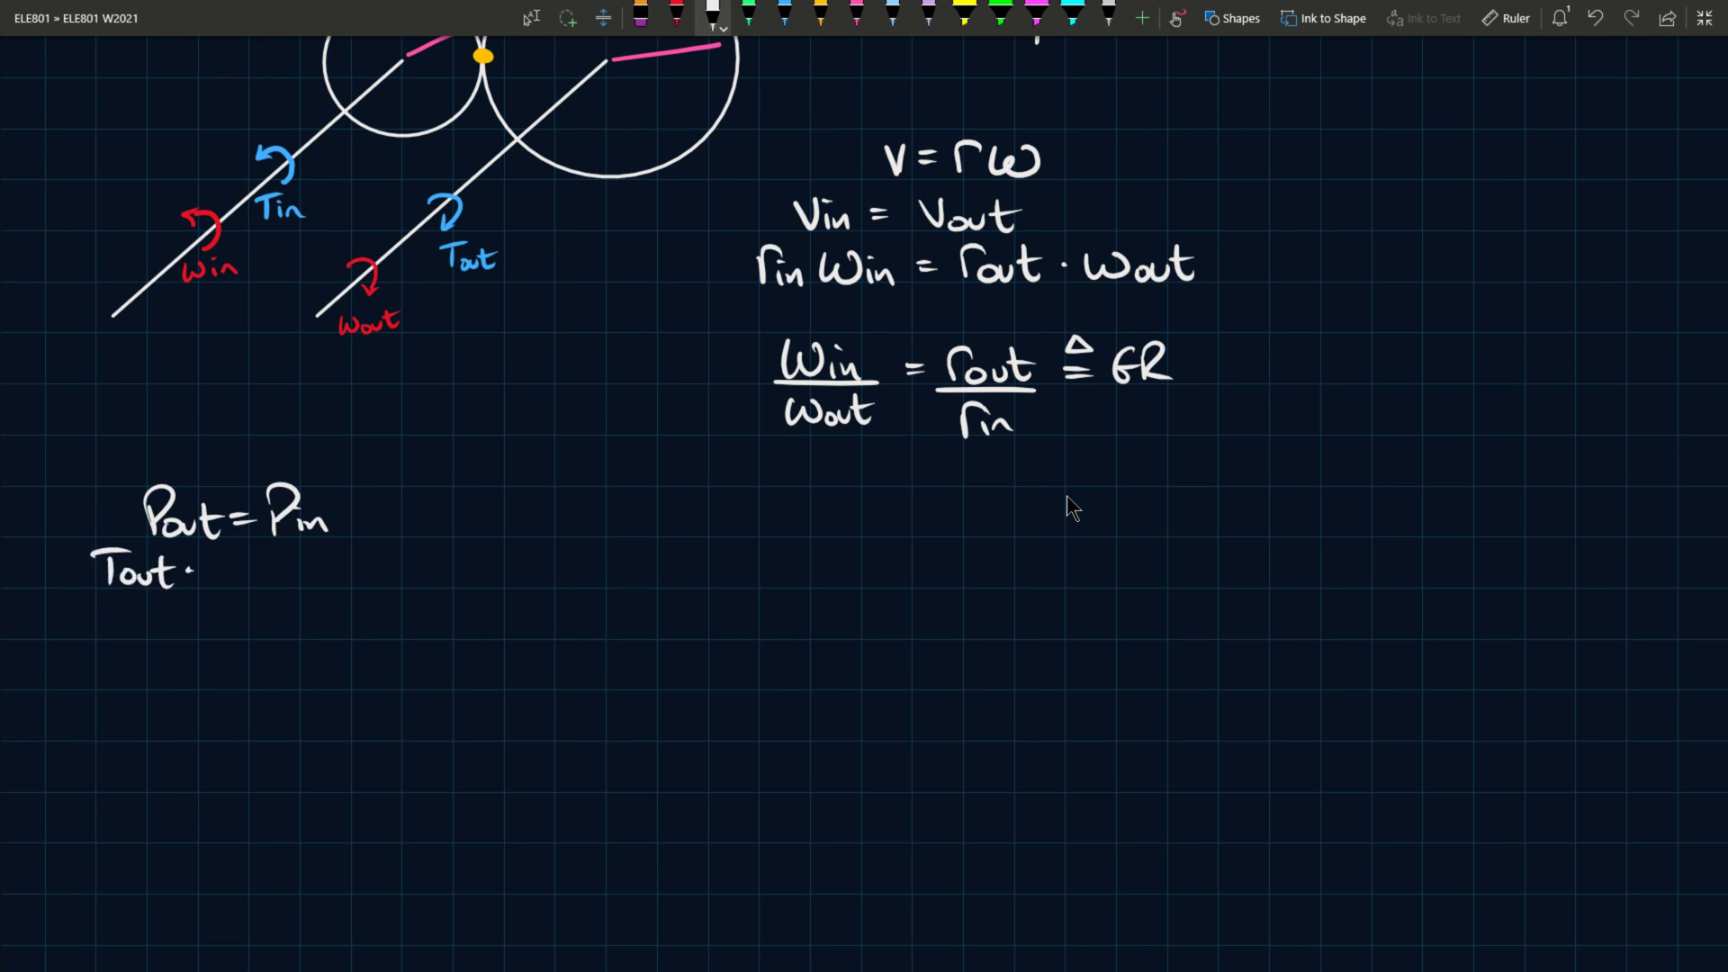
type("·Wout")
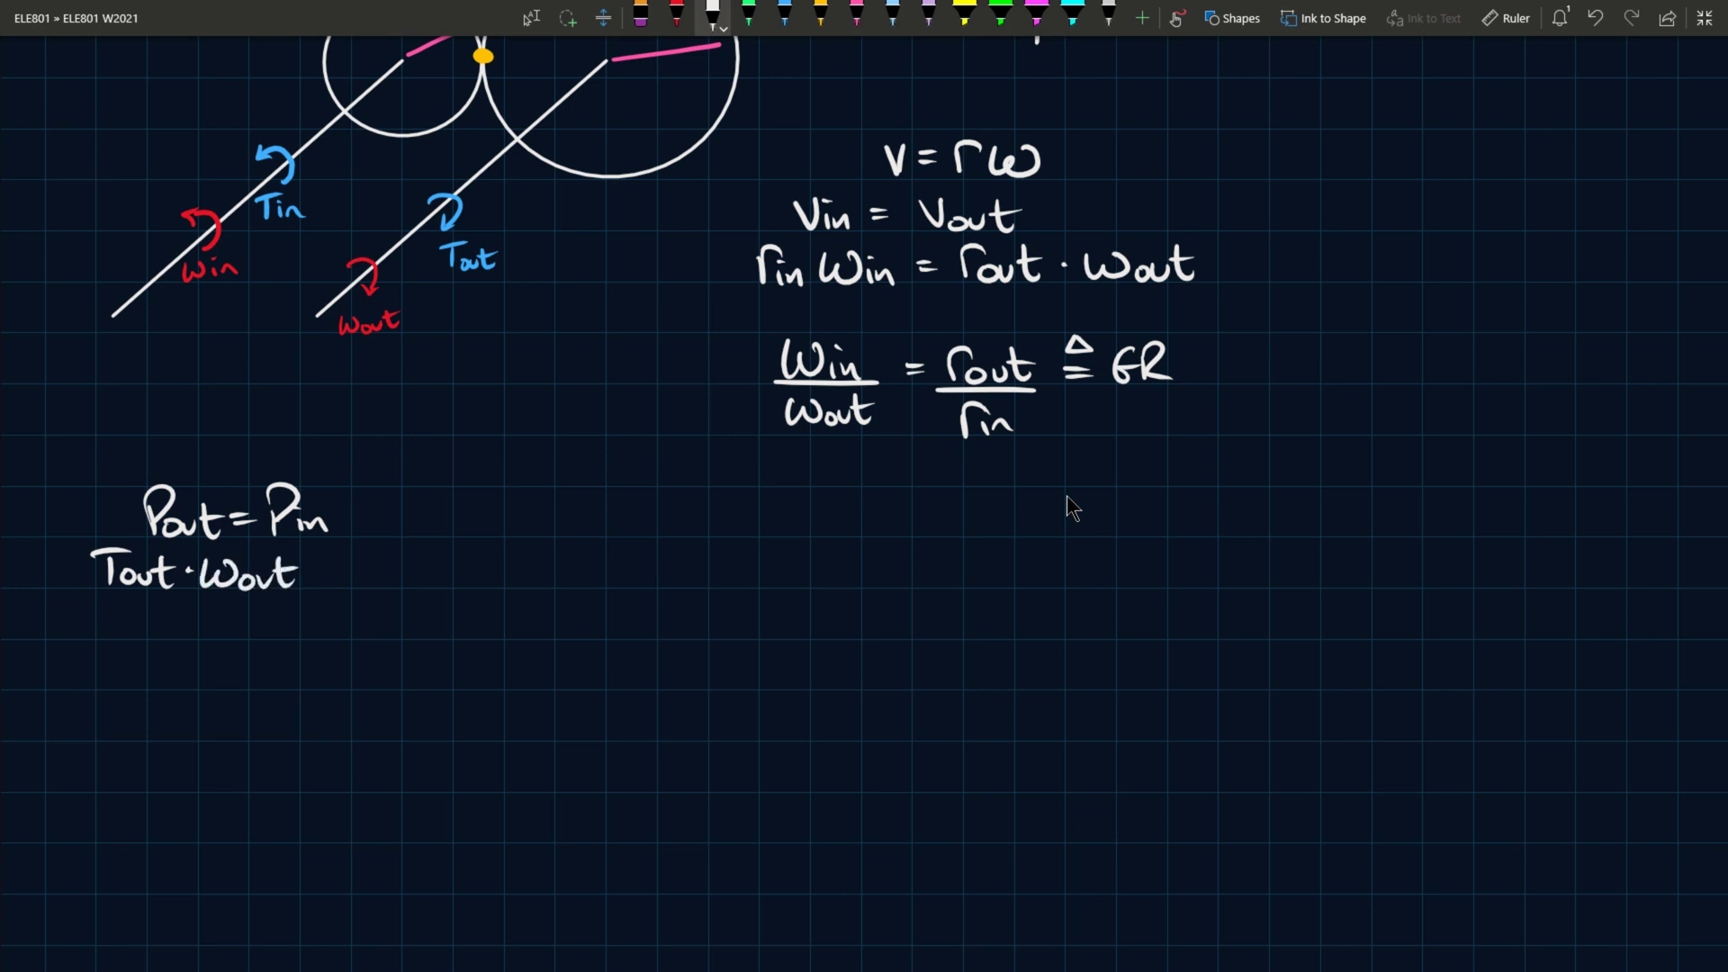
left_click(332, 570)
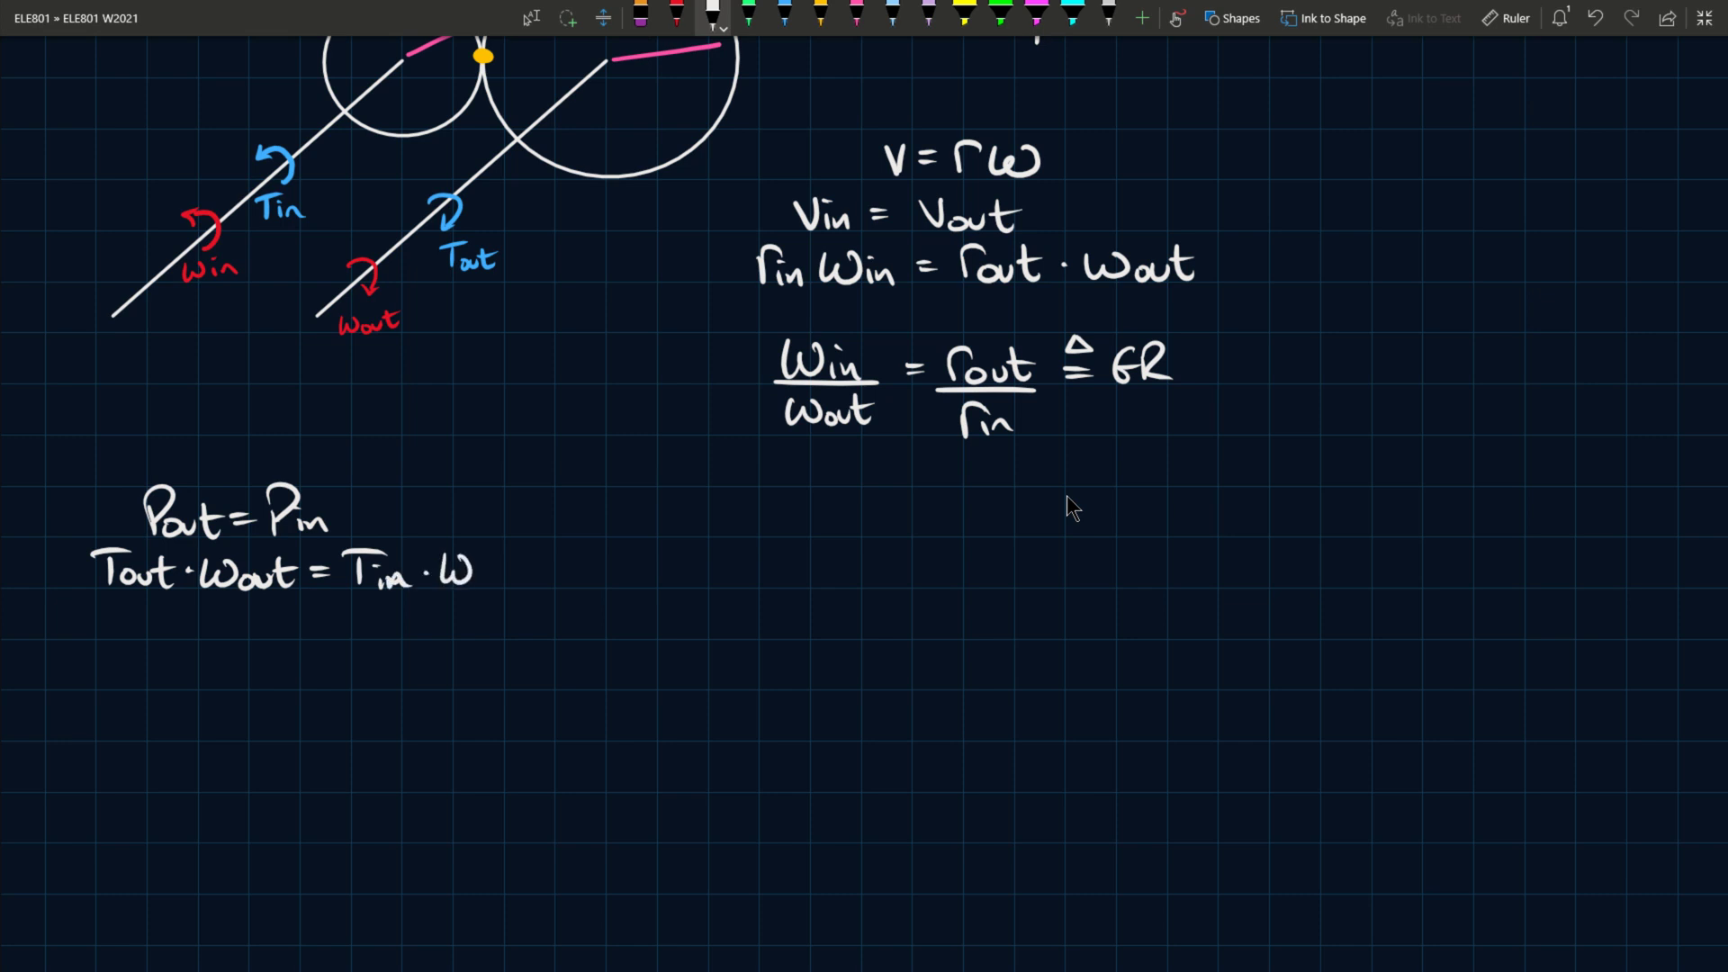
type("in")
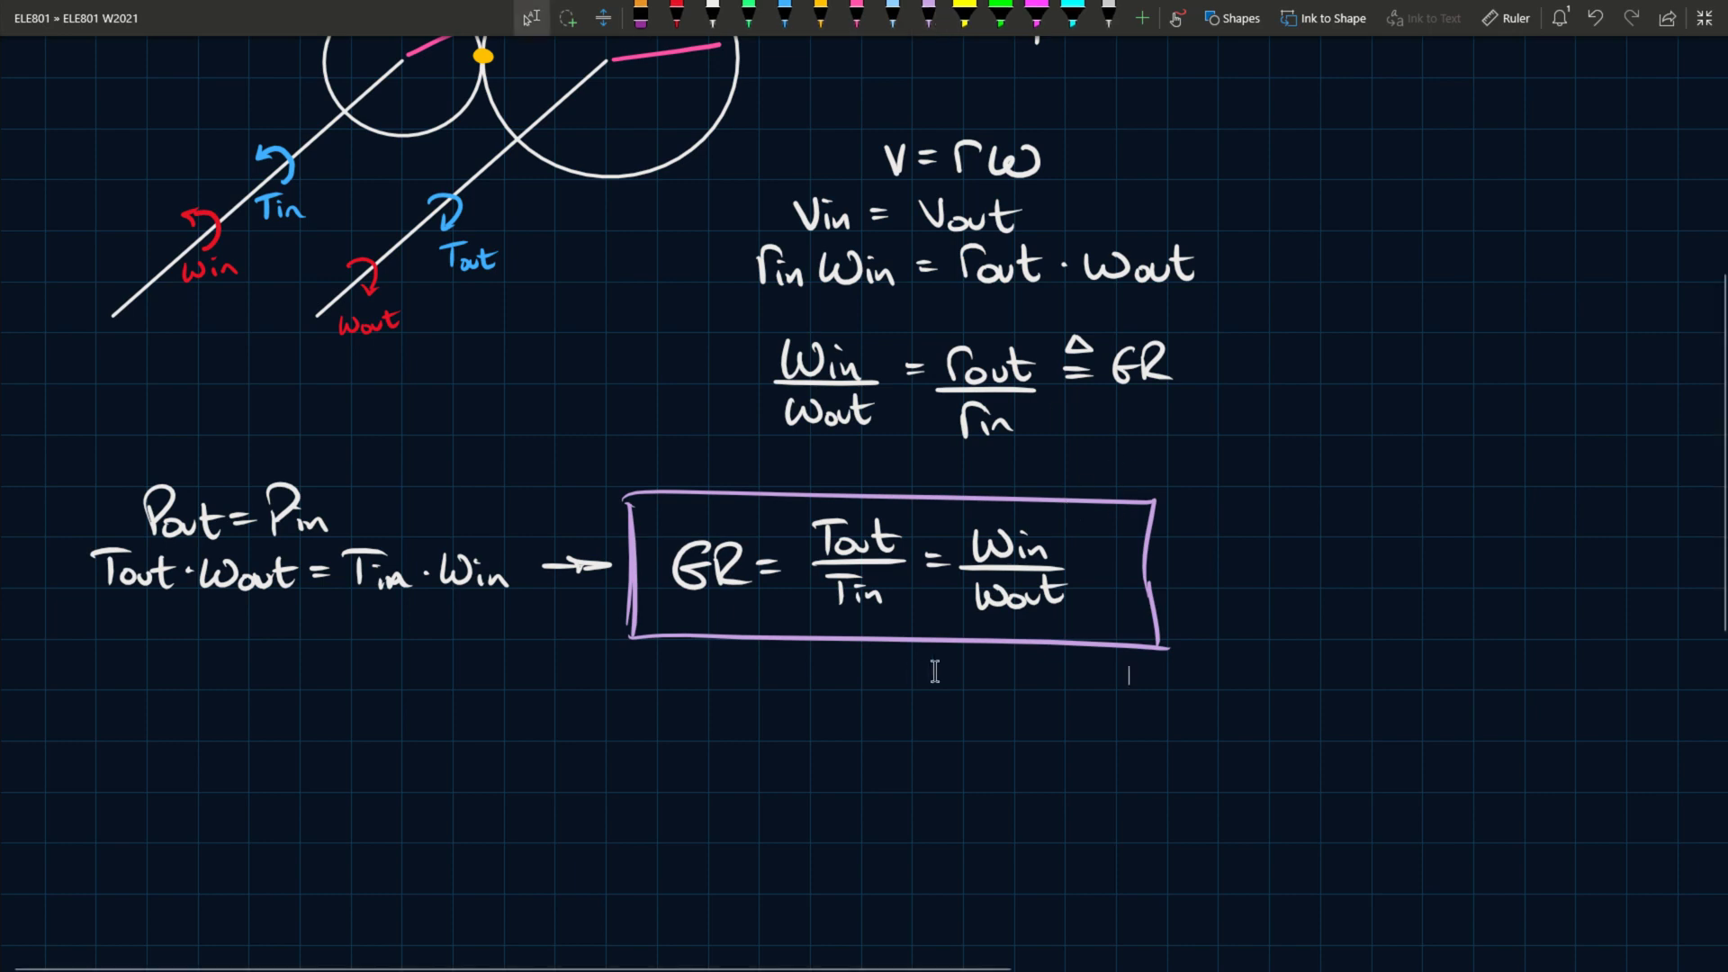
scroll("up", 3)
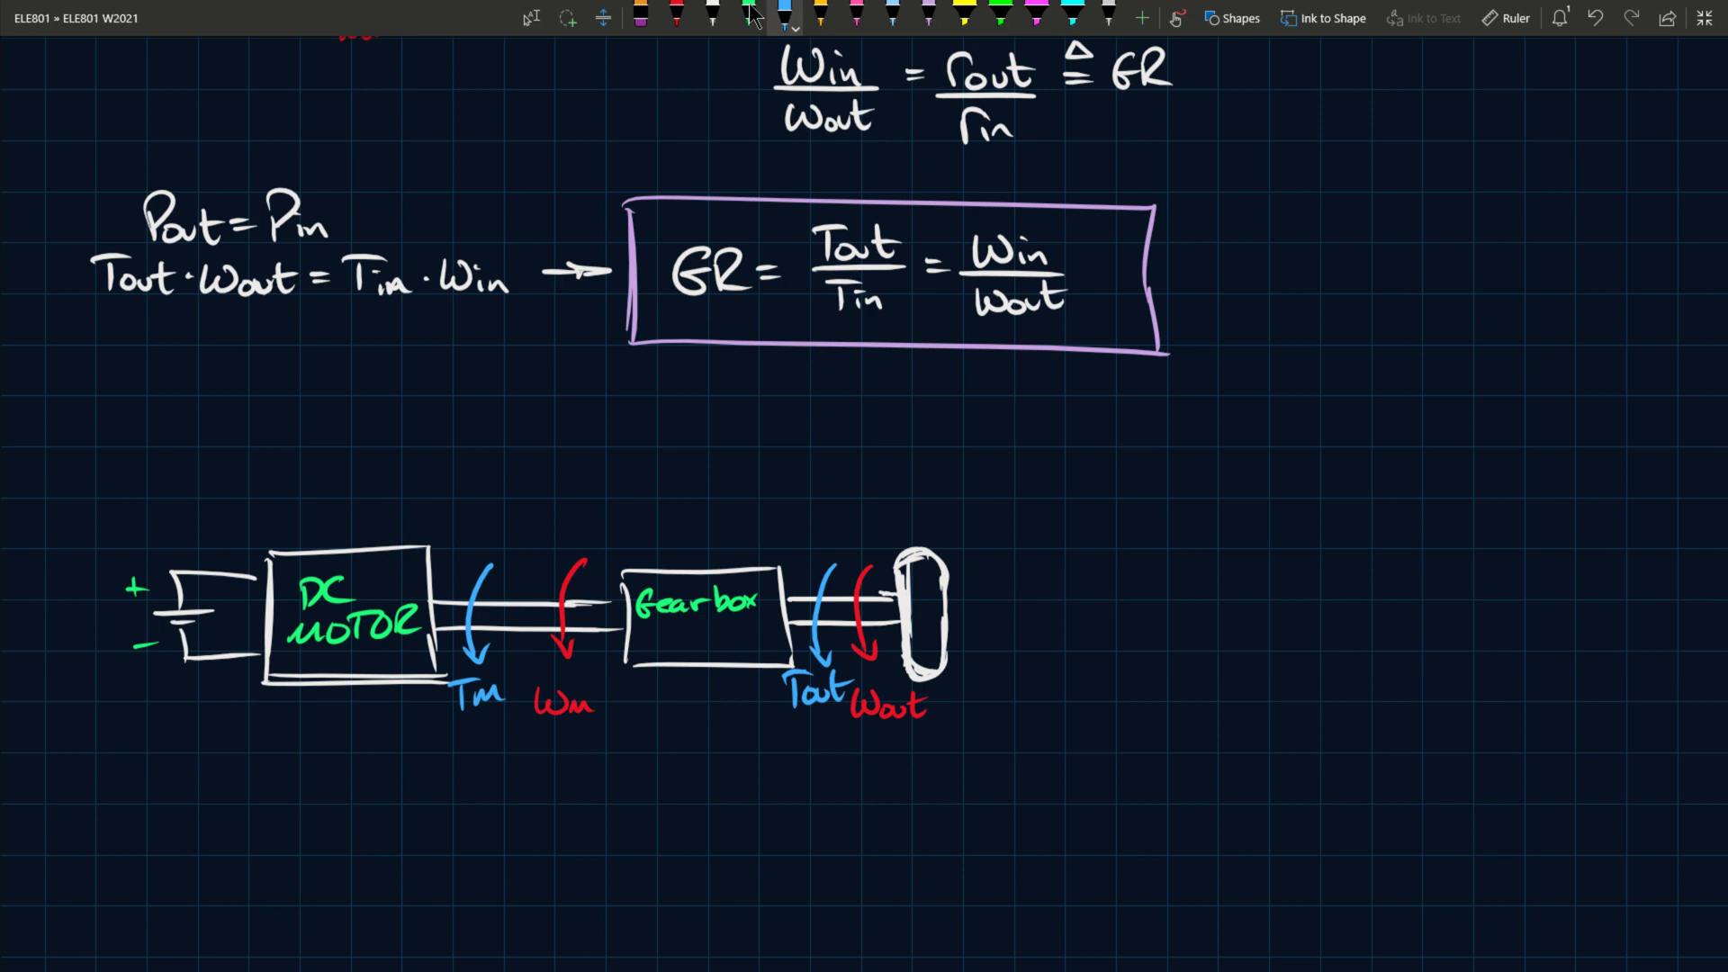
- Switch ink colour to label the motor and output torques and speeds on the drivetrain sketch
left_click(749, 18)
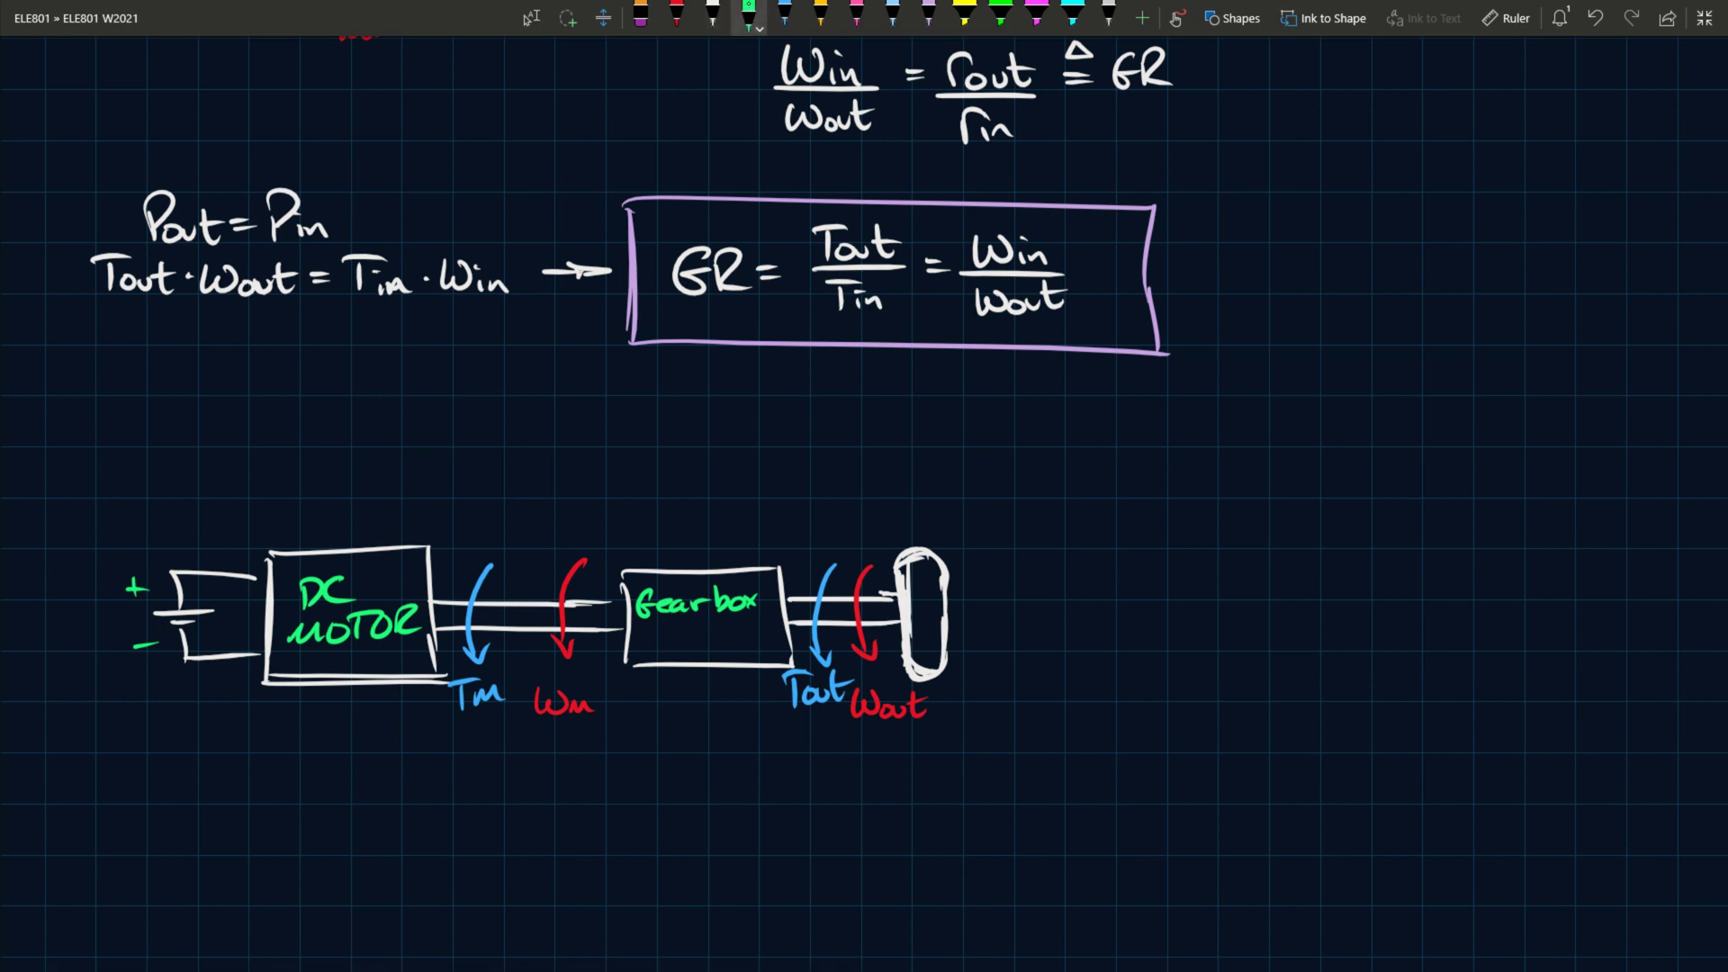